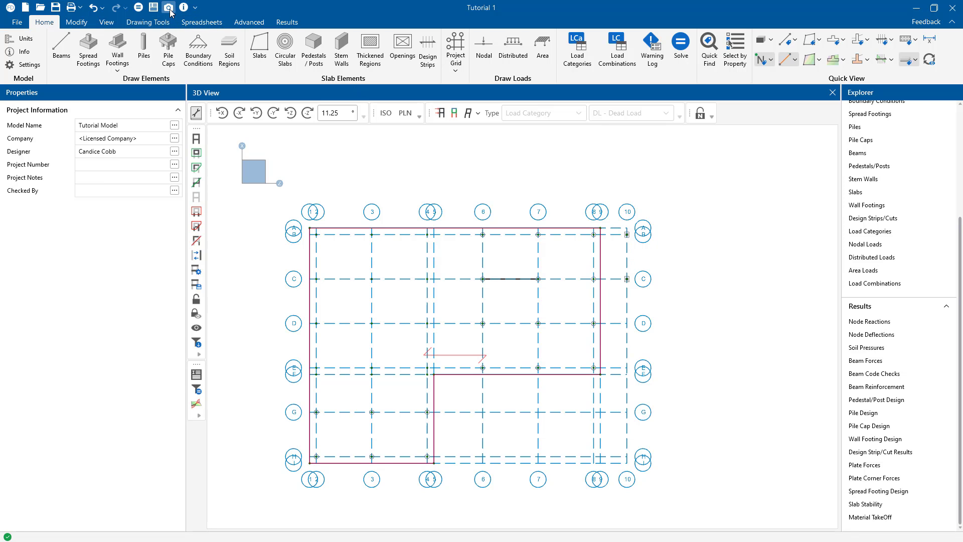
# - Bring up the snapshot preview of the current model view
pyautogui.click(168, 7)
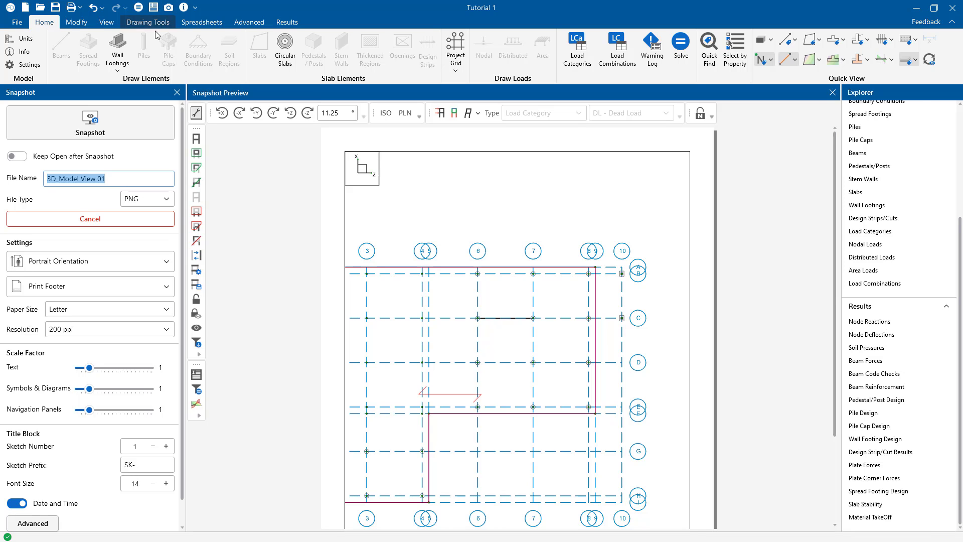
pyautogui.moveTo(121, 166)
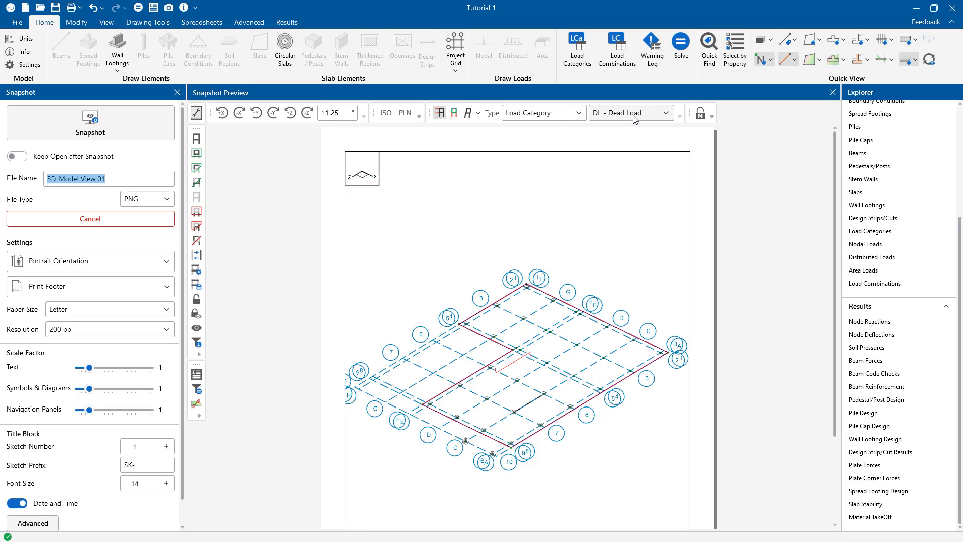
# - Display the LL - Live Load category and the design strip labels on the snapshot
pyautogui.click(630, 113)
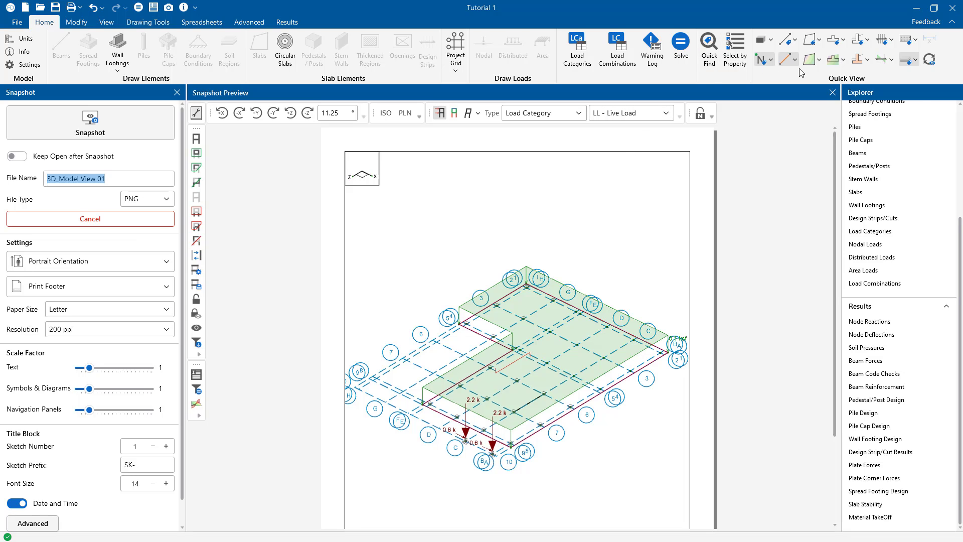
pyautogui.moveTo(877, 81)
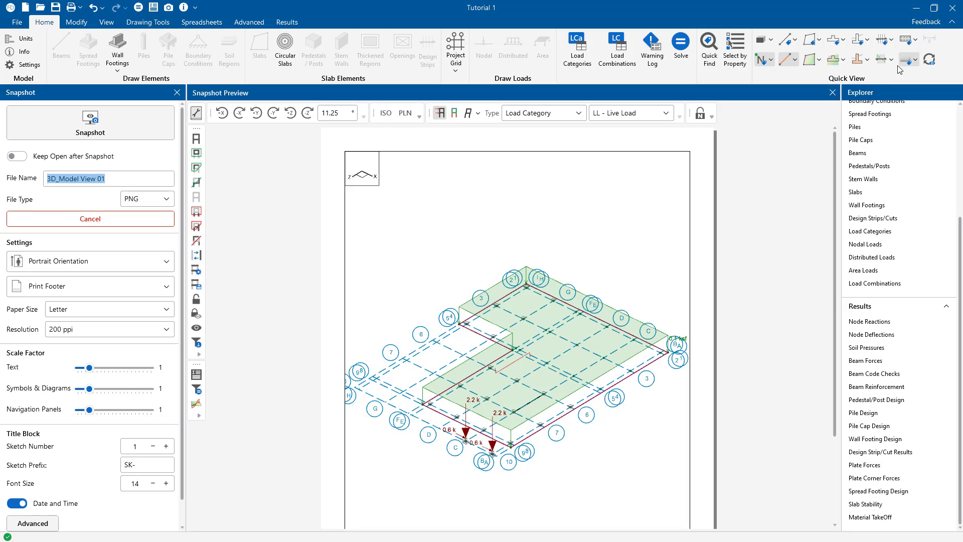
pyautogui.moveTo(884, 40)
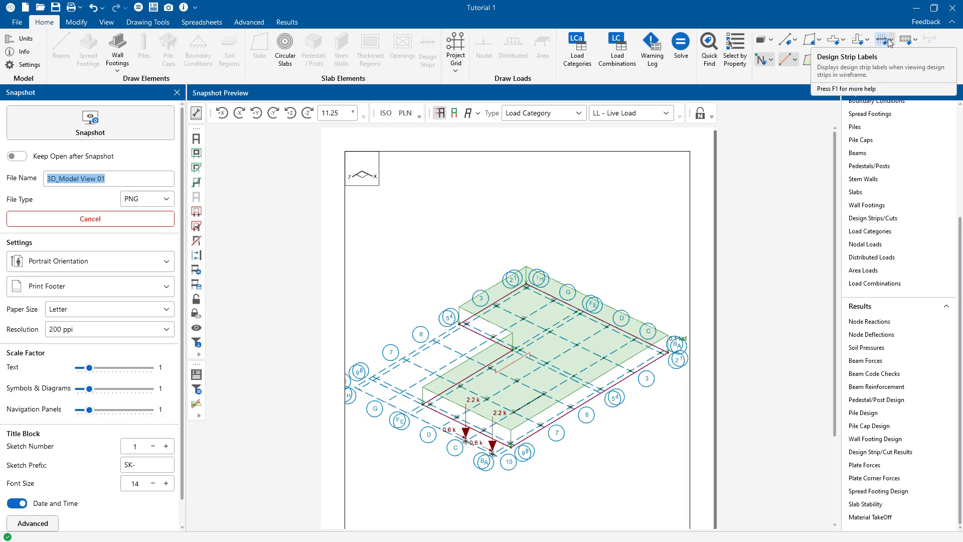
pyautogui.click(885, 39)
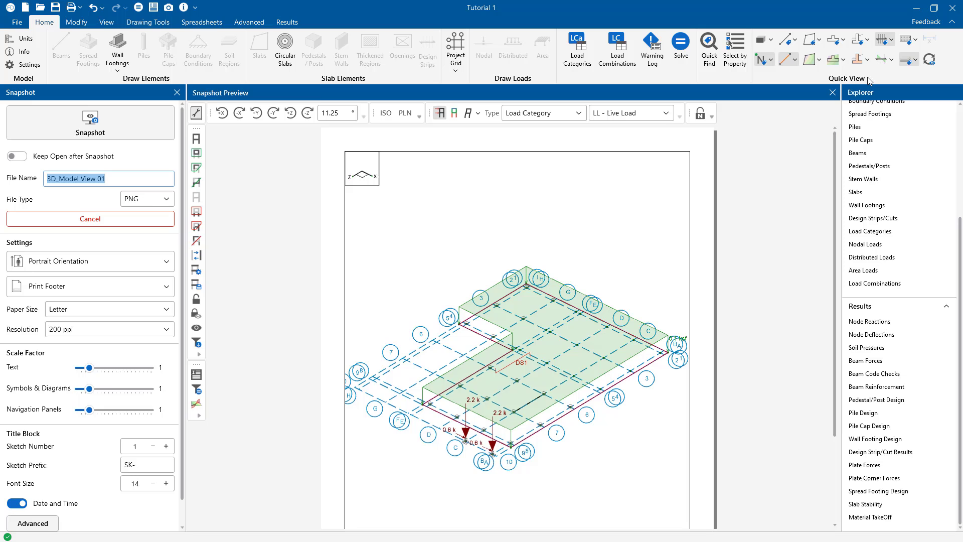
pyautogui.moveTo(681, 220)
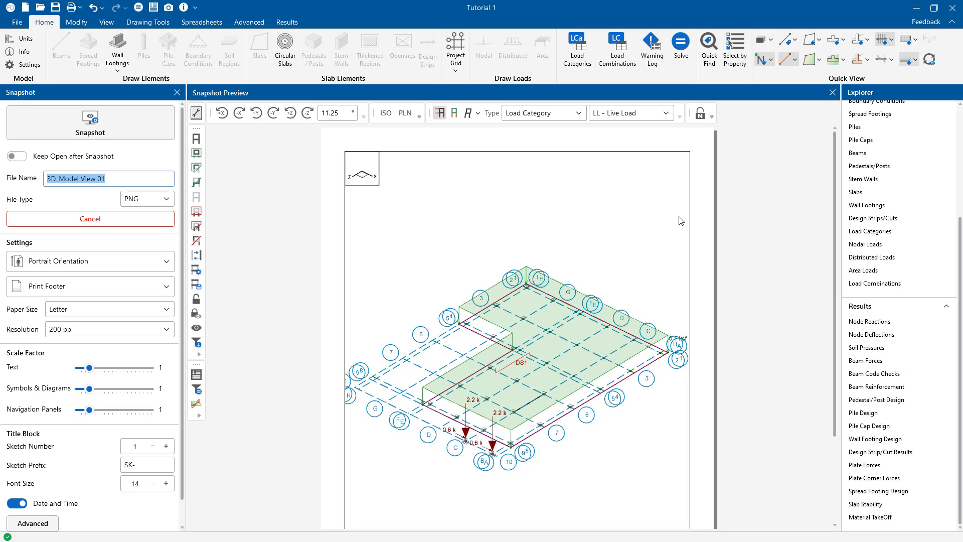
pyautogui.moveTo(654, 261)
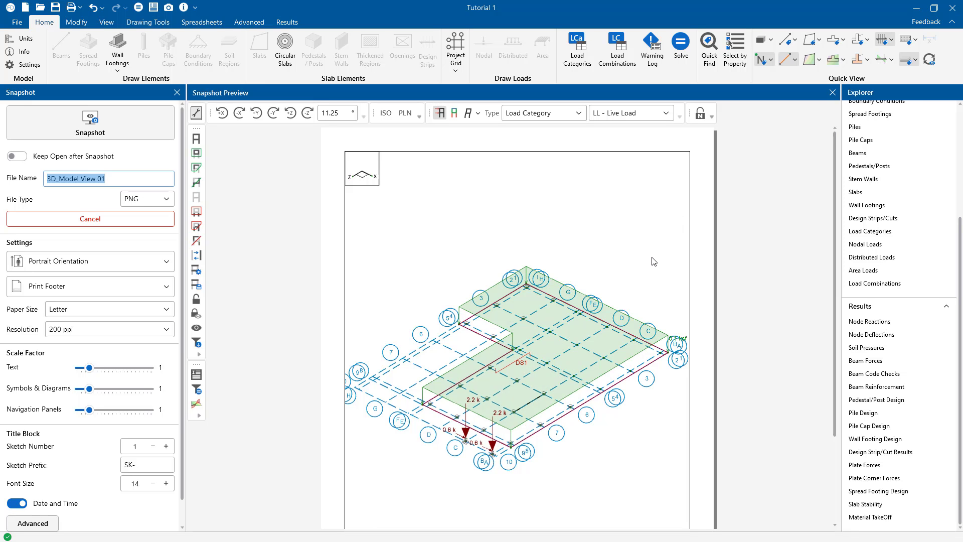
pyautogui.moveTo(37, 379)
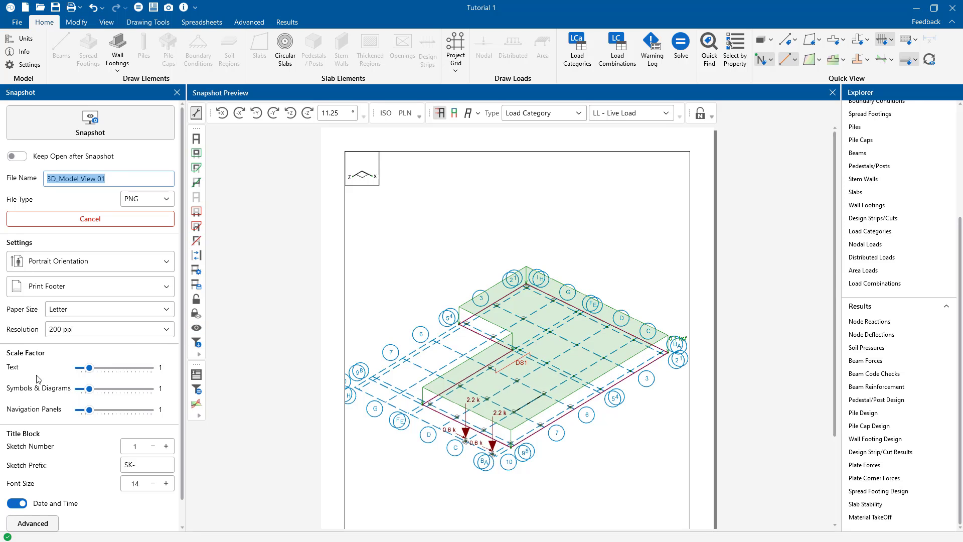
# - Set the symbols and diagrams scale to 1.25 and the title block font size to 12
pyautogui.moveTo(91, 367); pyautogui.dragTo(123, 368)
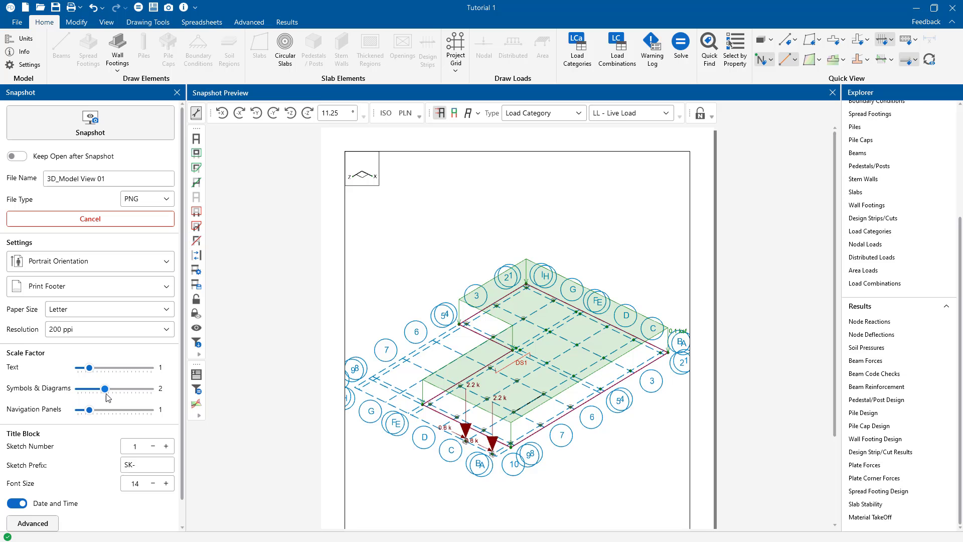
pyautogui.moveTo(109, 388); pyautogui.dragTo(93, 388)
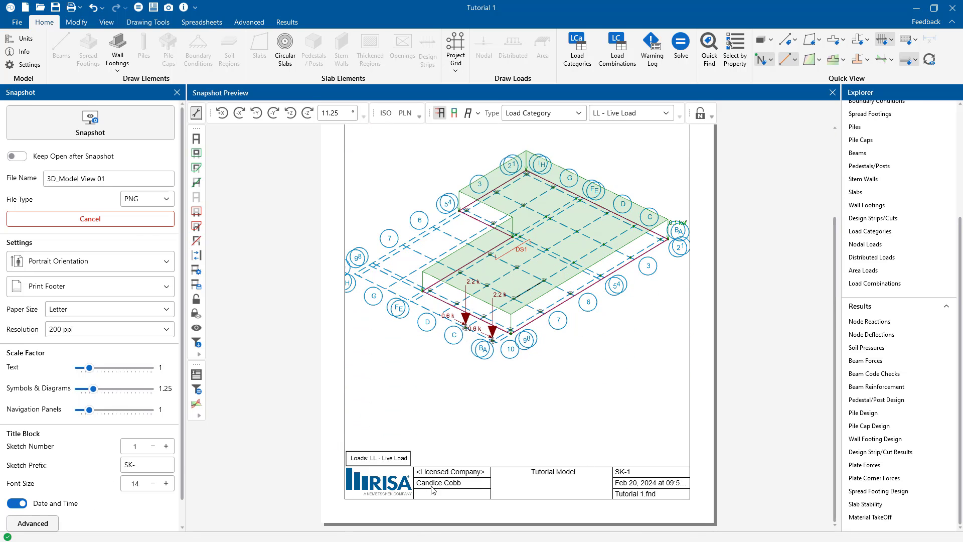
pyautogui.click(165, 484)
pyautogui.write('12')
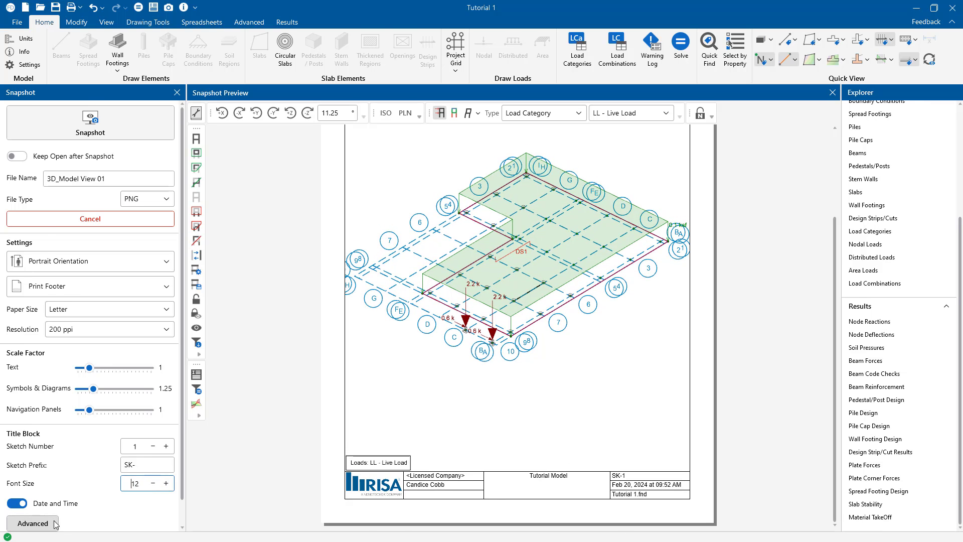
# - Review the advanced logo options and margins, then close the advanced settings
pyautogui.click(32, 523)
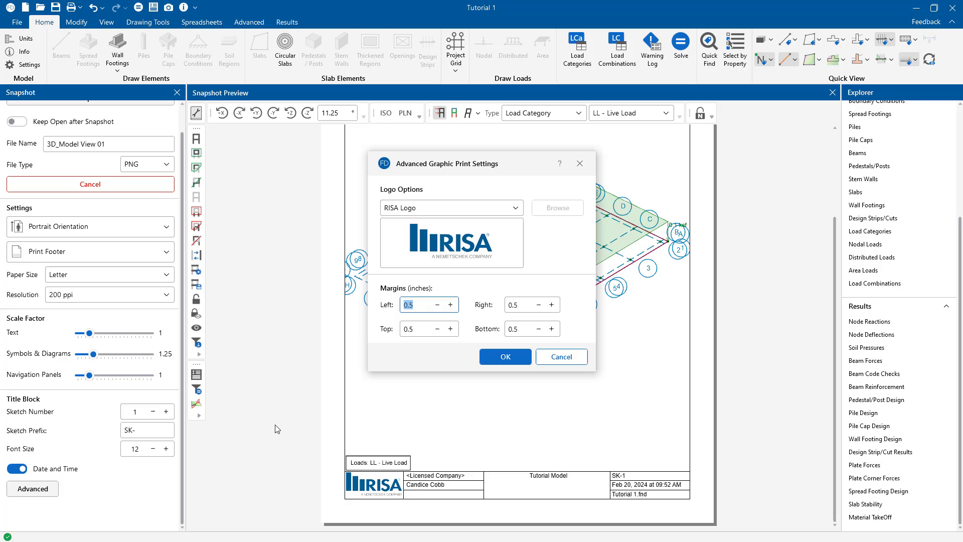
pyautogui.click(451, 208)
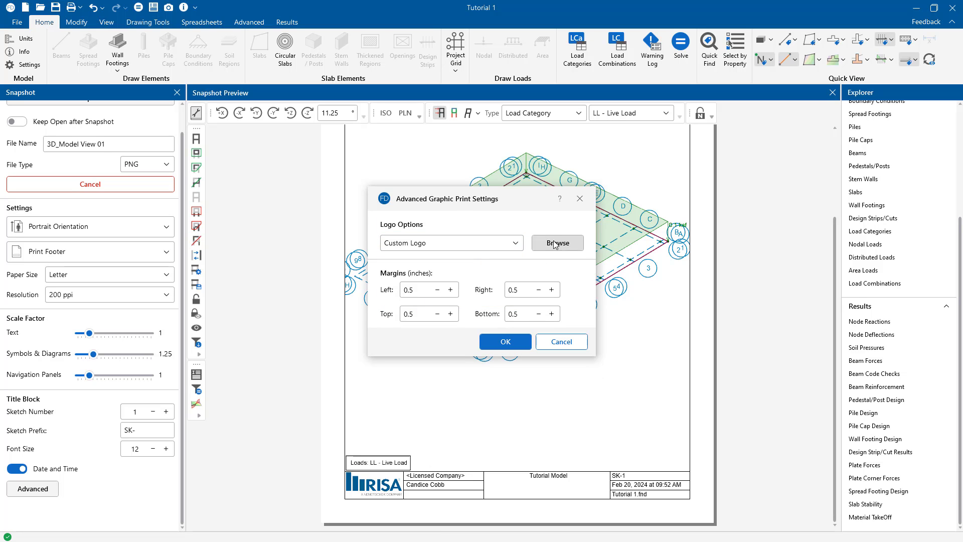
pyautogui.click(420, 289)
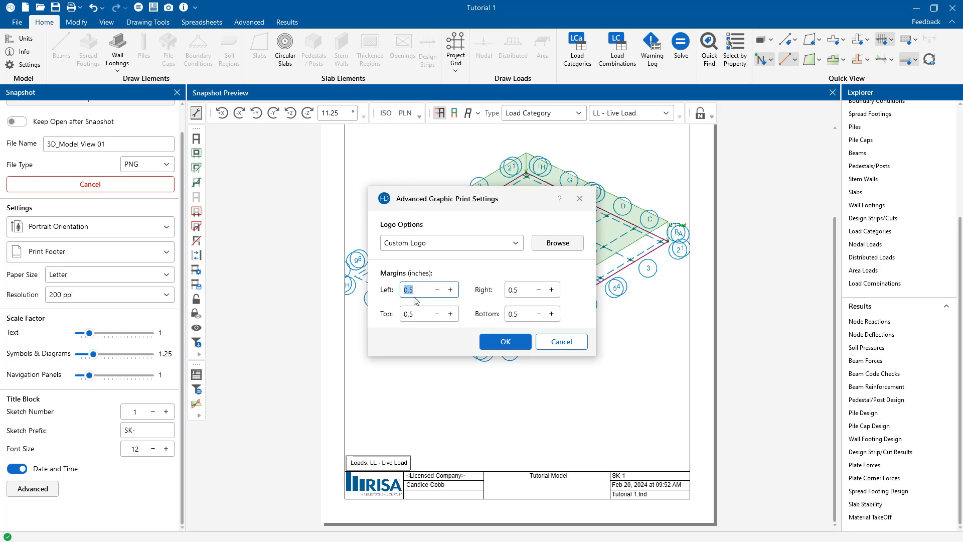
pyautogui.click(505, 341)
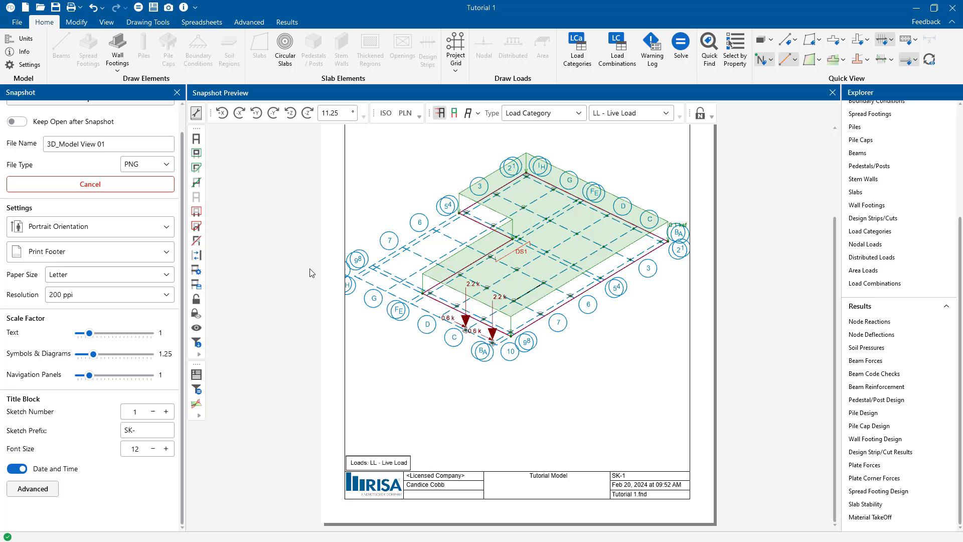
pyautogui.moveTo(80, 170)
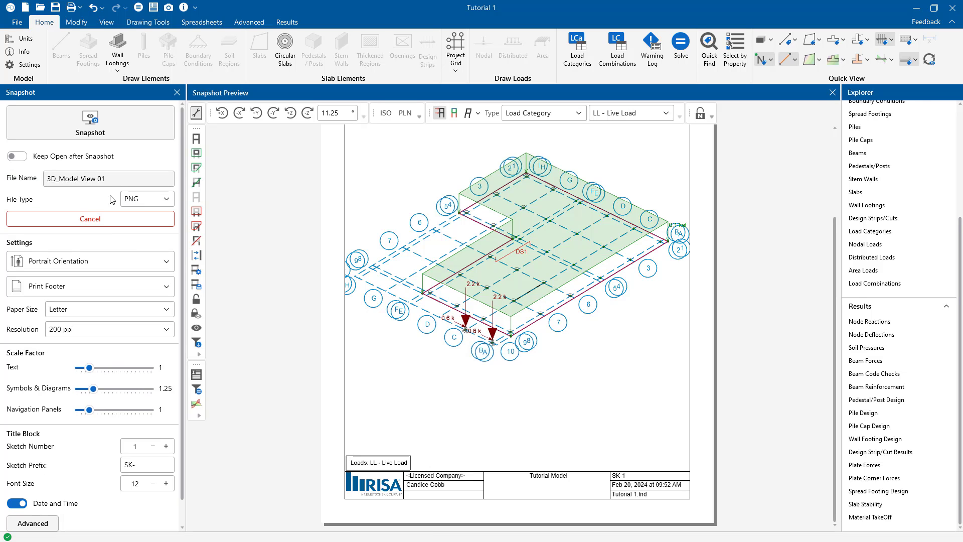
# - Keep PNG file type and the panel open, then capture the Live Load snapshot as 3D_Model View 01
pyautogui.click(163, 199)
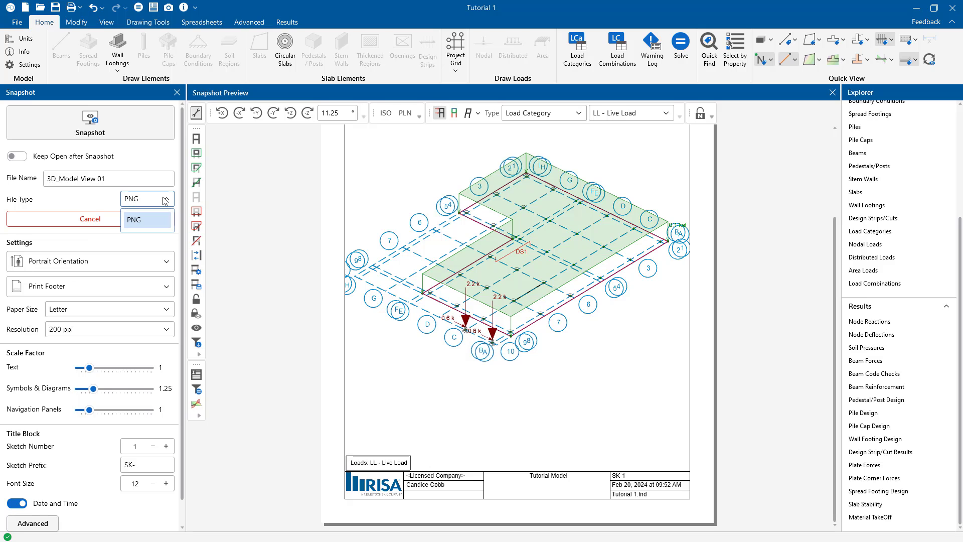
pyautogui.click(146, 220)
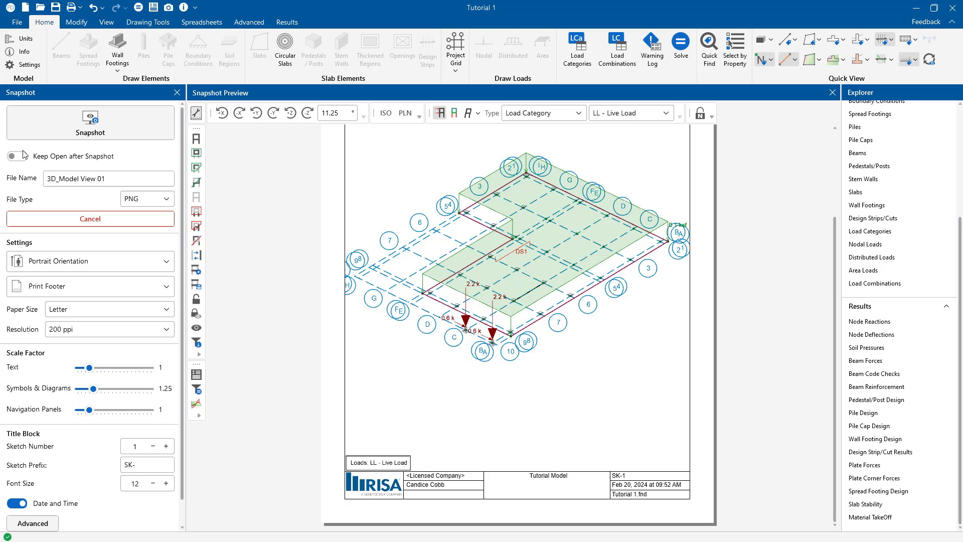
pyautogui.click(17, 157)
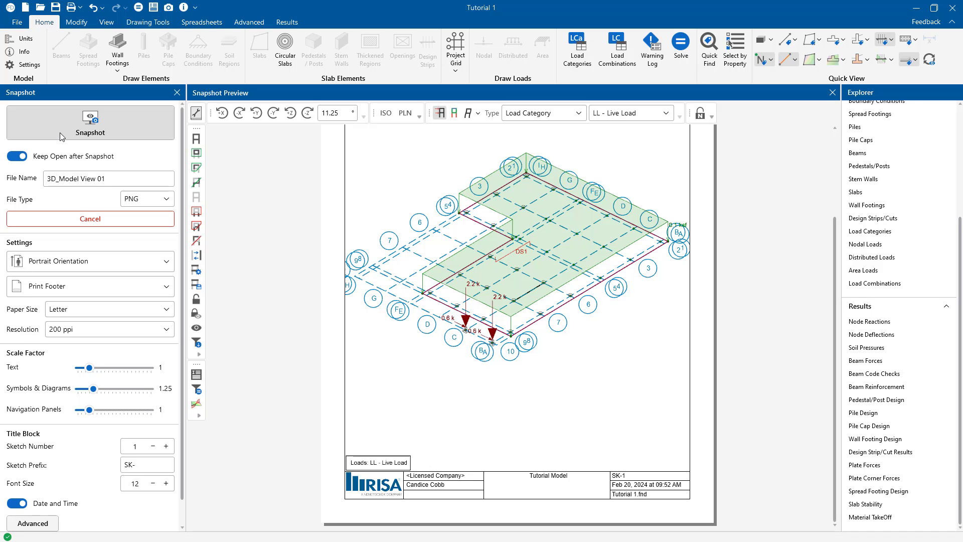
pyautogui.click(89, 123)
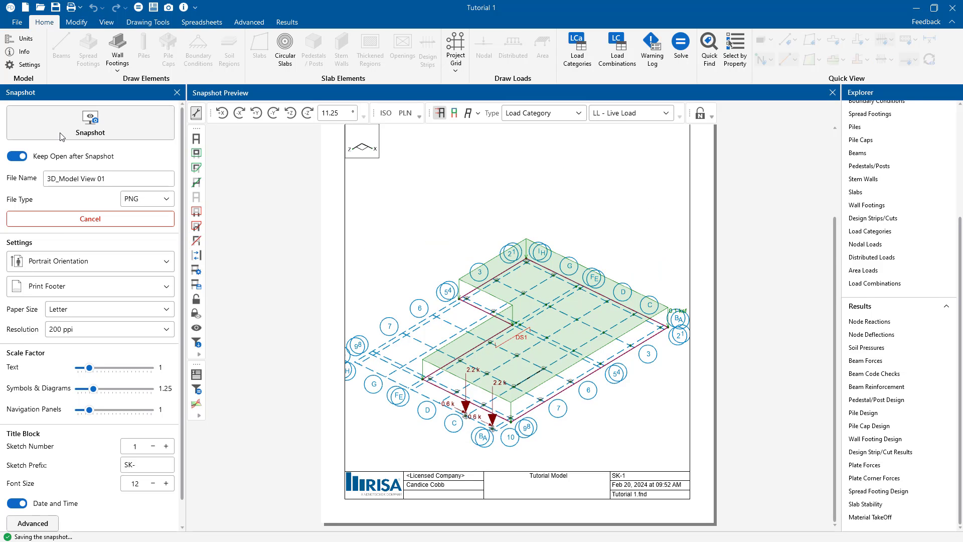
pyautogui.click(89, 121)
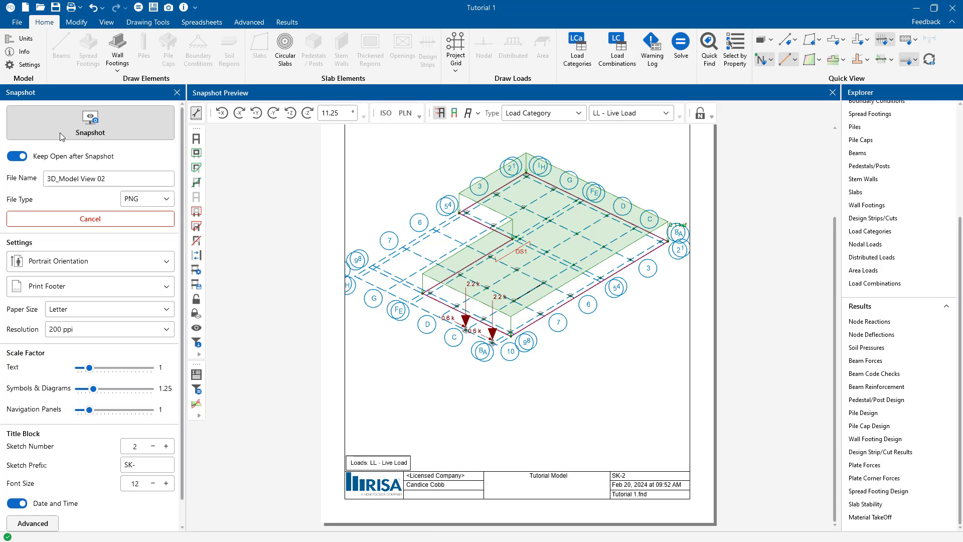
pyautogui.moveTo(240, 188)
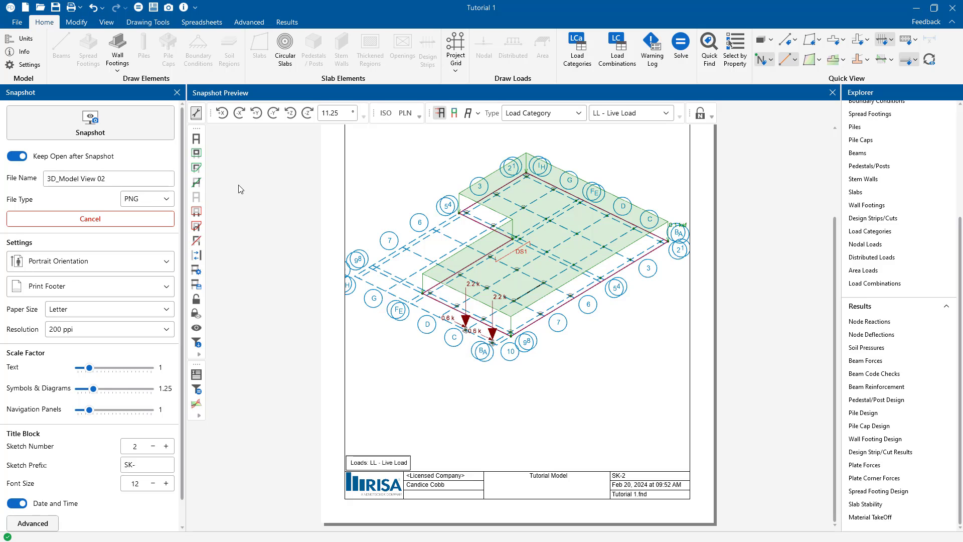
pyautogui.moveTo(286, 213)
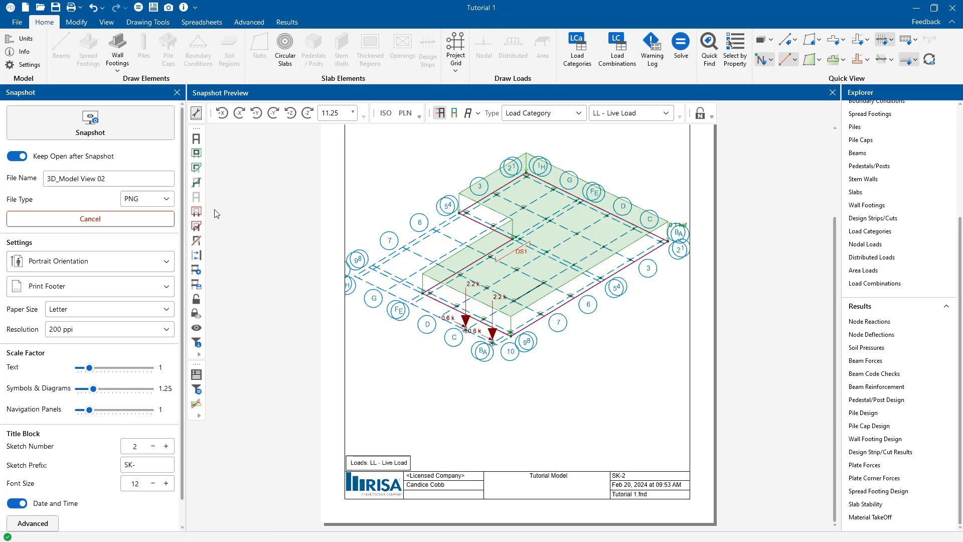
pyautogui.moveTo(214, 215)
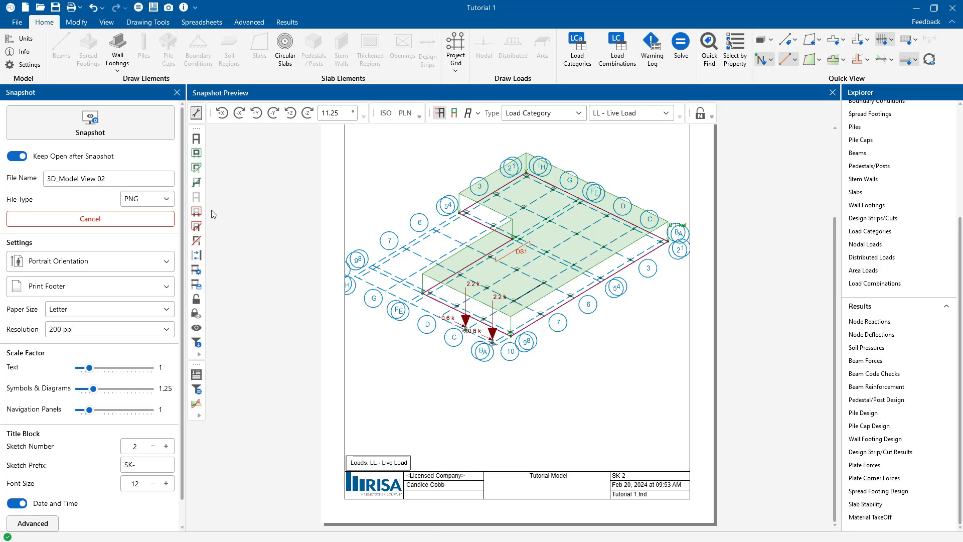
pyautogui.moveTo(447, 137)
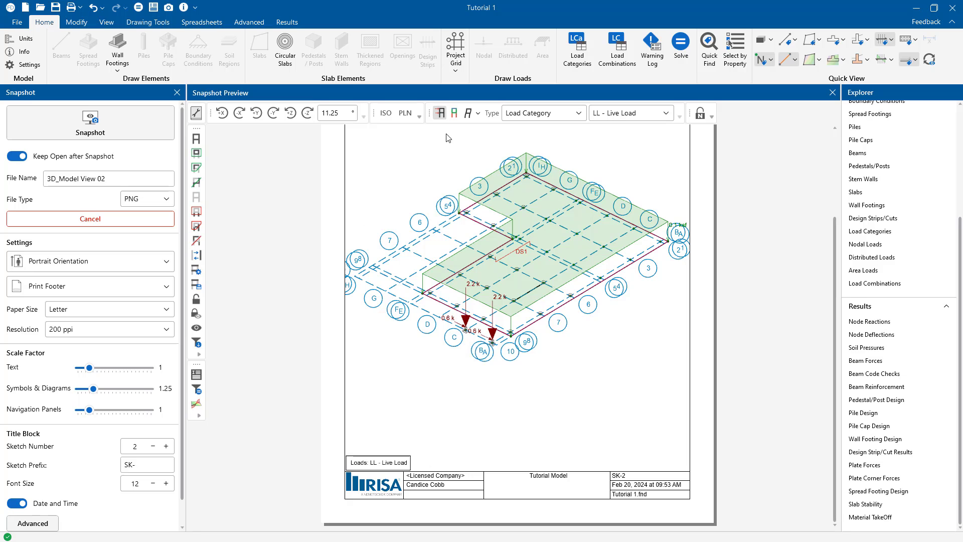
# - Hide the loads and capture a second snapshot of slab shear X contours for LC 1: IBC 16-1
pyautogui.click(439, 113)
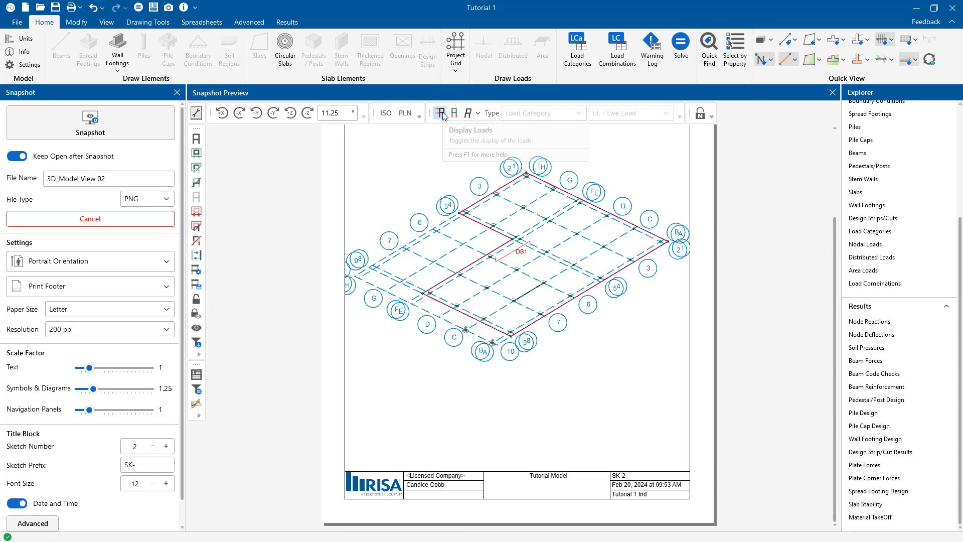
pyautogui.moveTo(439, 114)
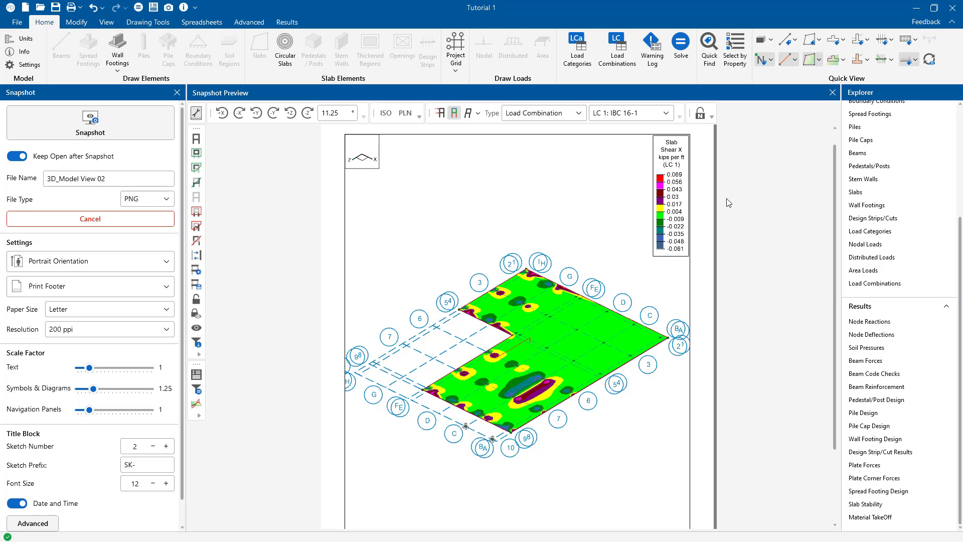
pyautogui.moveTo(590, 295)
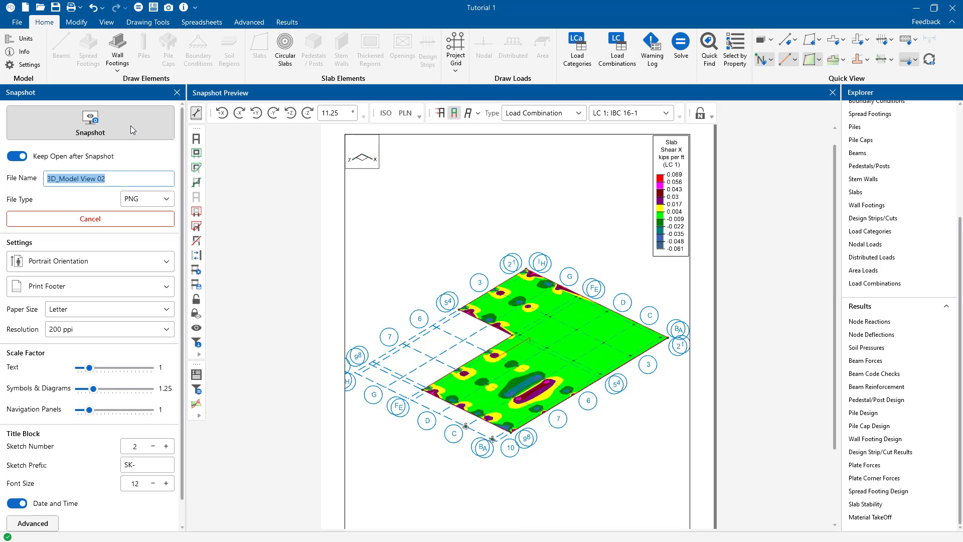
pyautogui.click(89, 122)
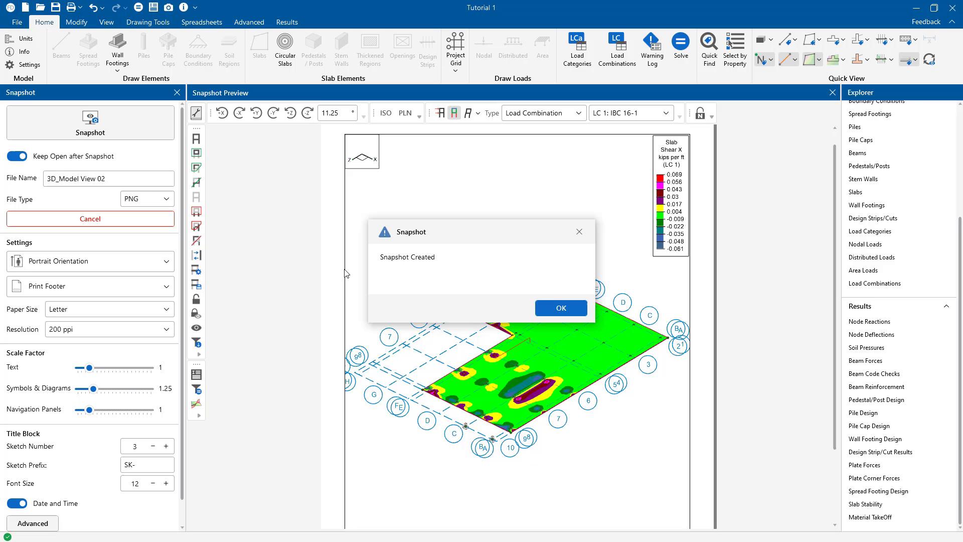
pyautogui.click(560, 309)
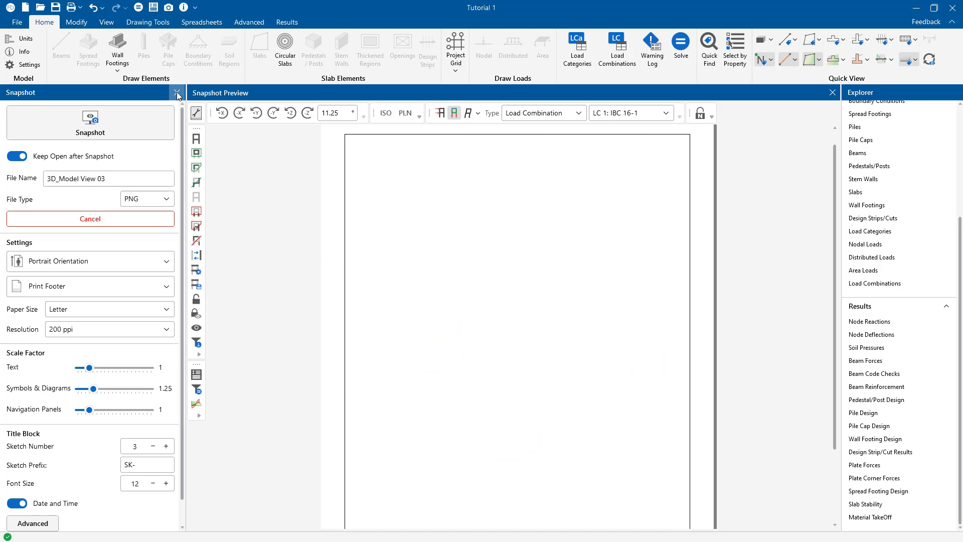
# - Close the snapshot settings and start a printed report
pyautogui.click(177, 93)
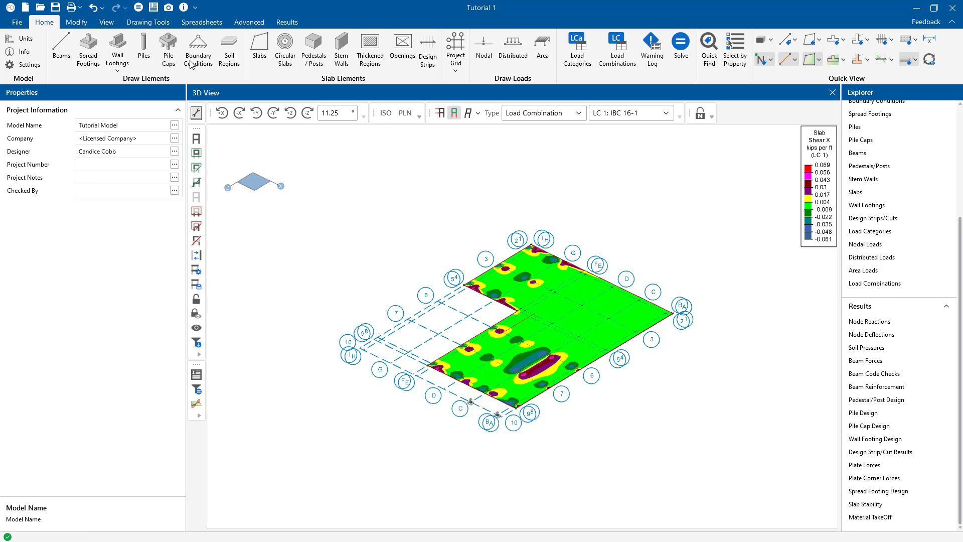
pyautogui.click(73, 7)
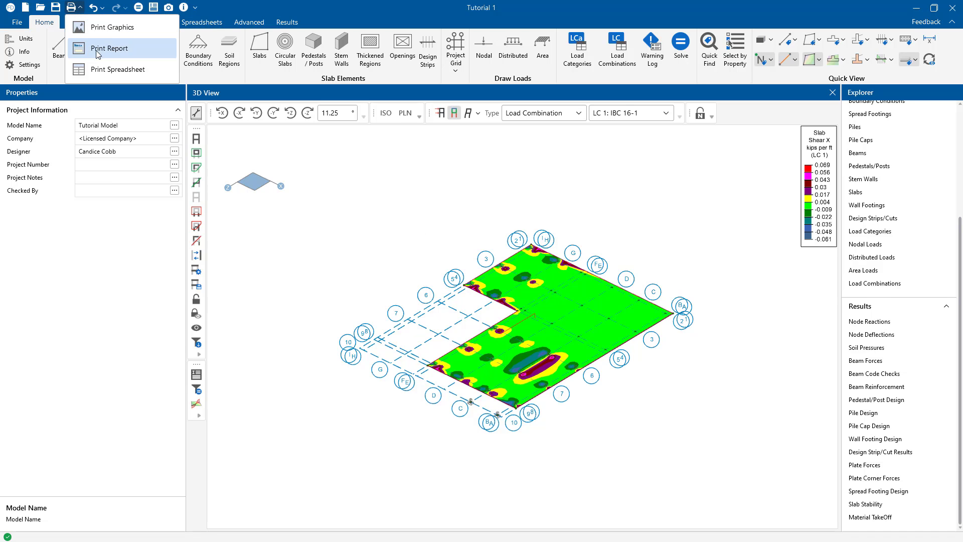
pyautogui.click(109, 48)
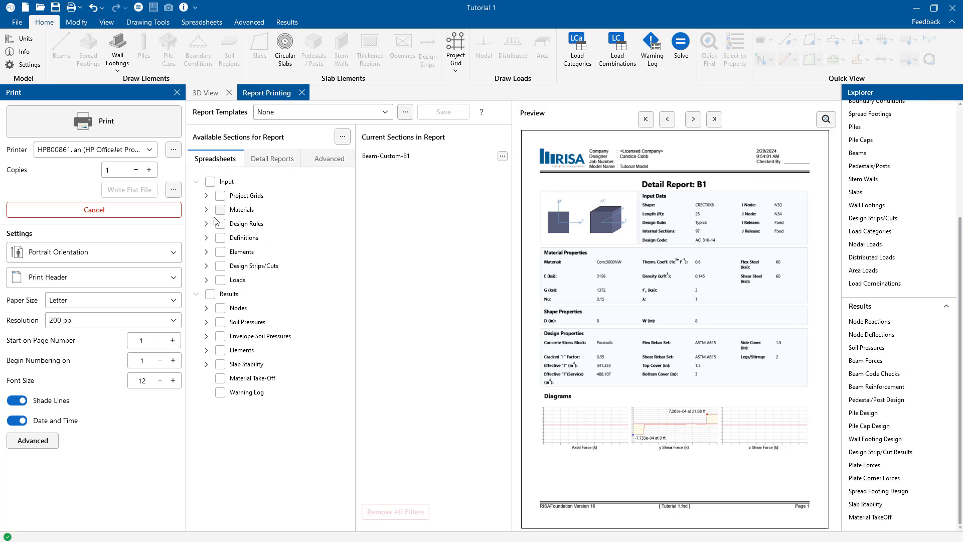
# - Add all design rule tables and the Area Loads table to the report
pyautogui.click(219, 222)
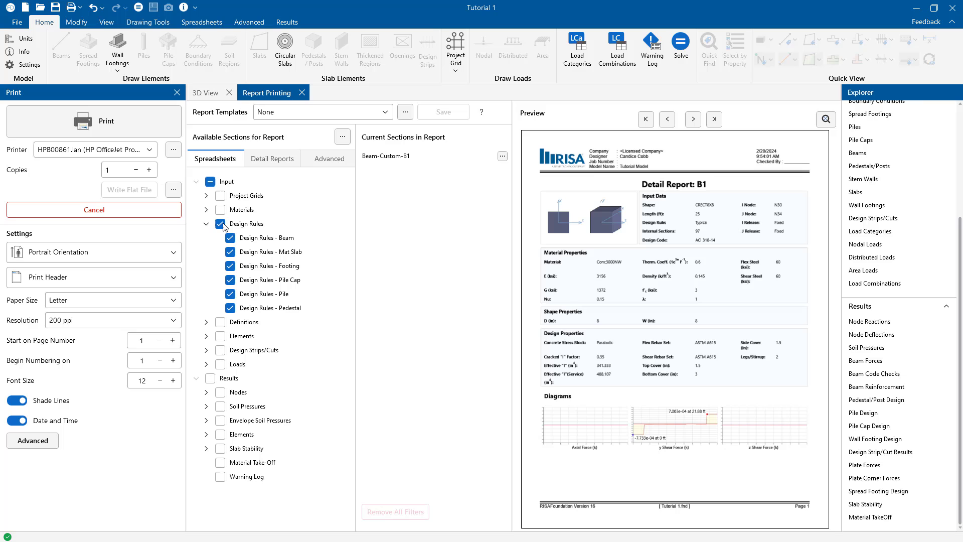
pyautogui.click(219, 224)
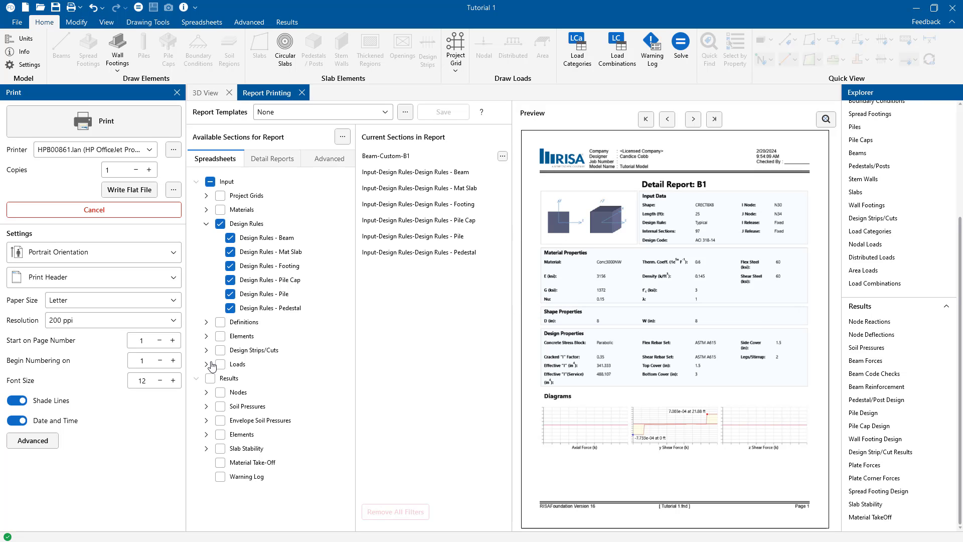
pyautogui.click(206, 363)
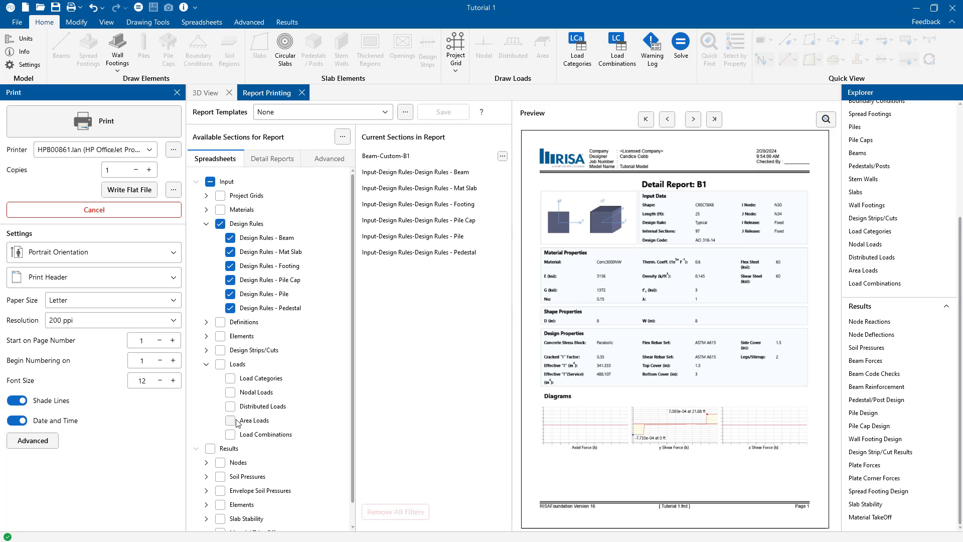
pyautogui.click(230, 420)
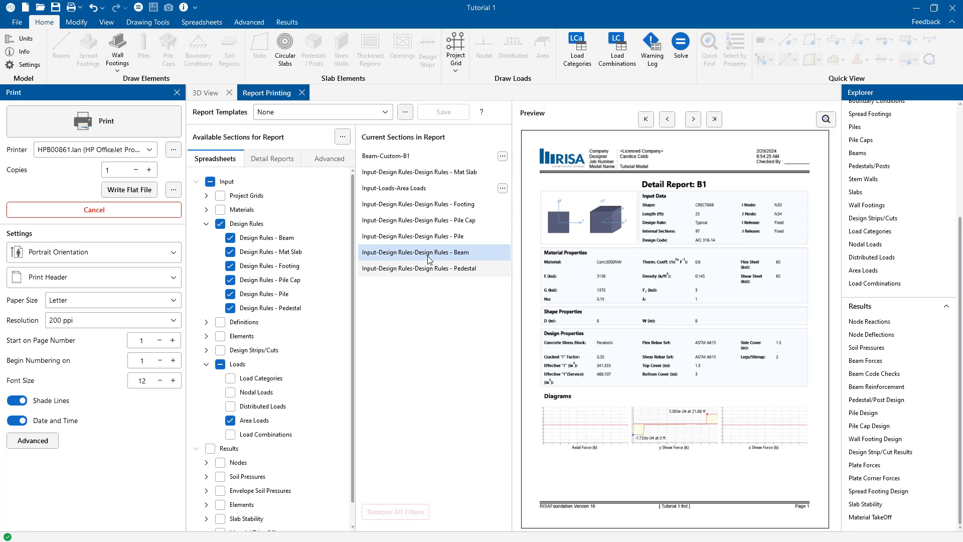
pyautogui.moveTo(431, 257)
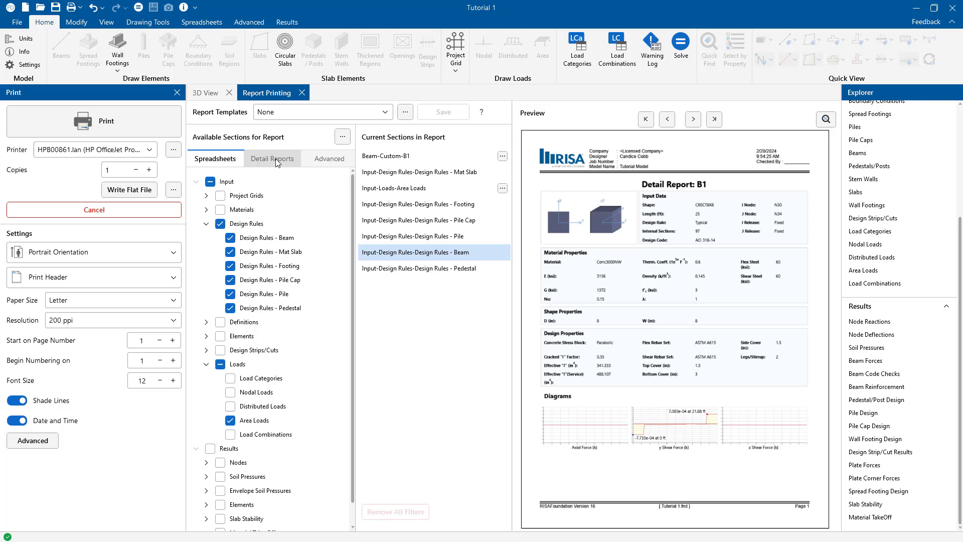
# - Filter detail reports to Beam elements and bring up the custom beam report options
pyautogui.click(272, 159)
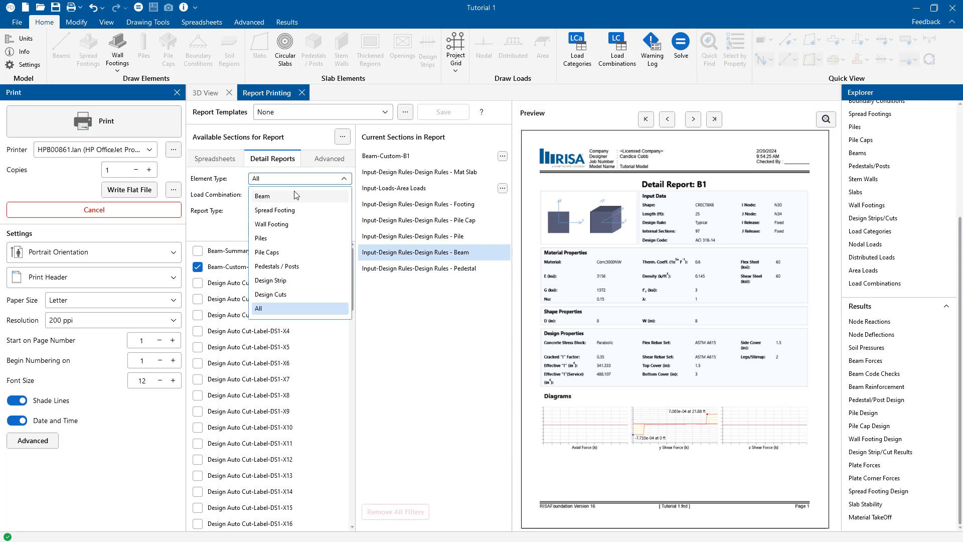
pyautogui.click(263, 196)
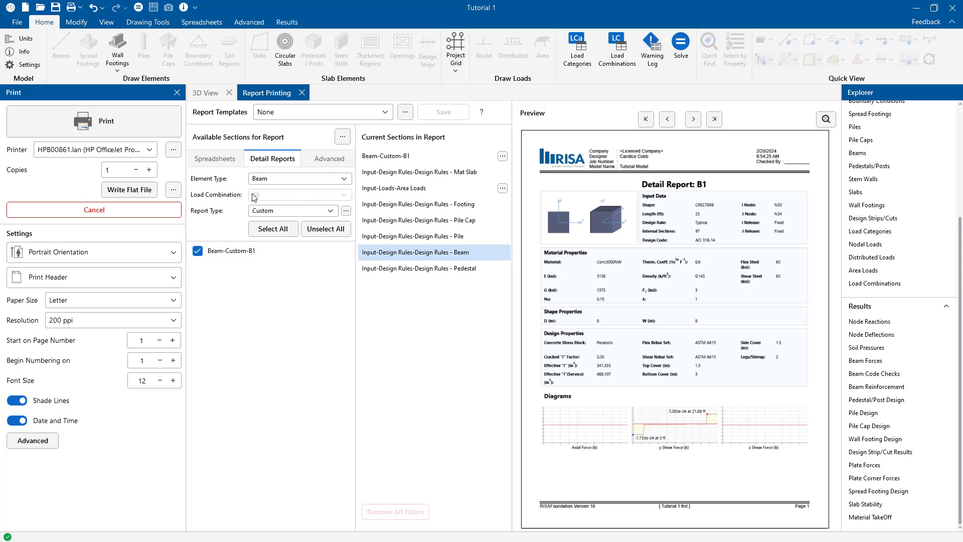
pyautogui.click(292, 210)
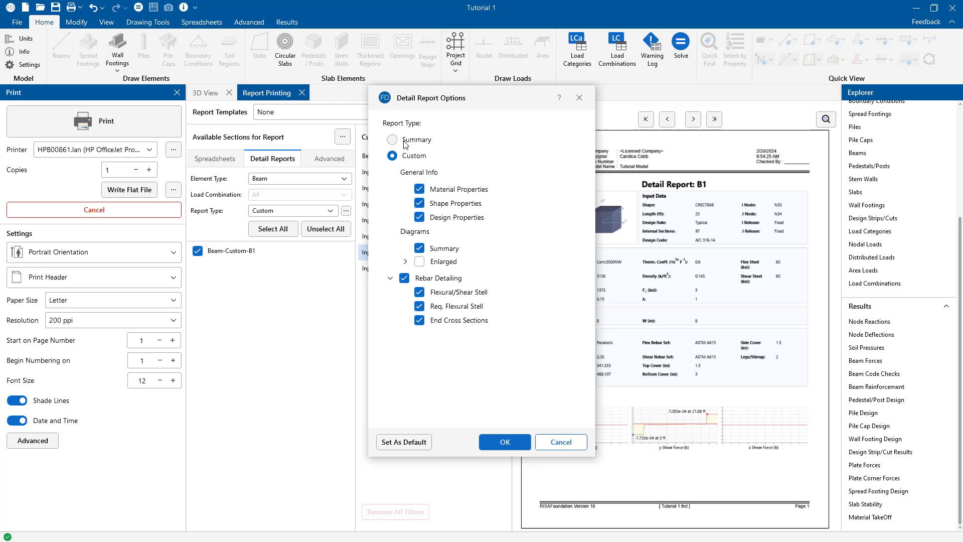
# - Keep the Custom beam report type with Enlarged diagrams on and Summary diagrams off
pyautogui.click(393, 140)
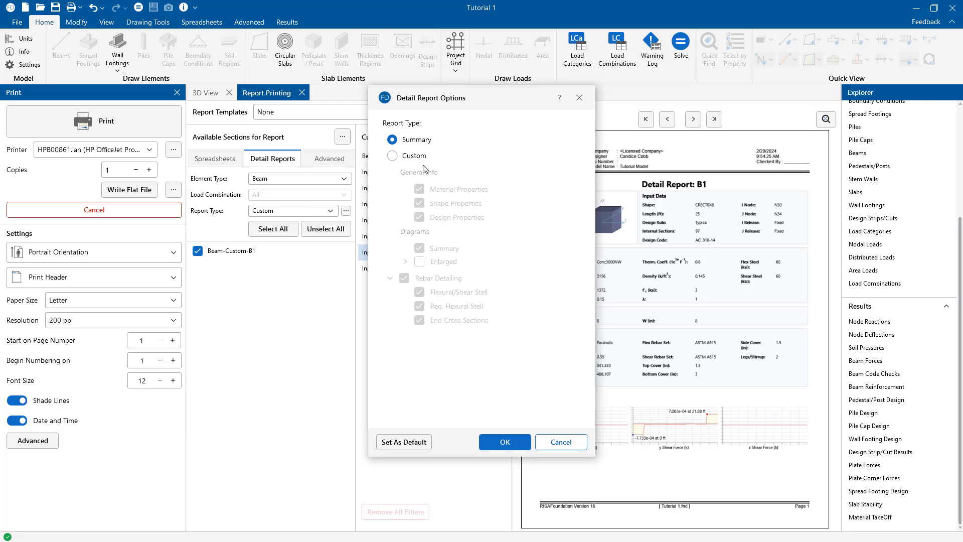
pyautogui.click(392, 155)
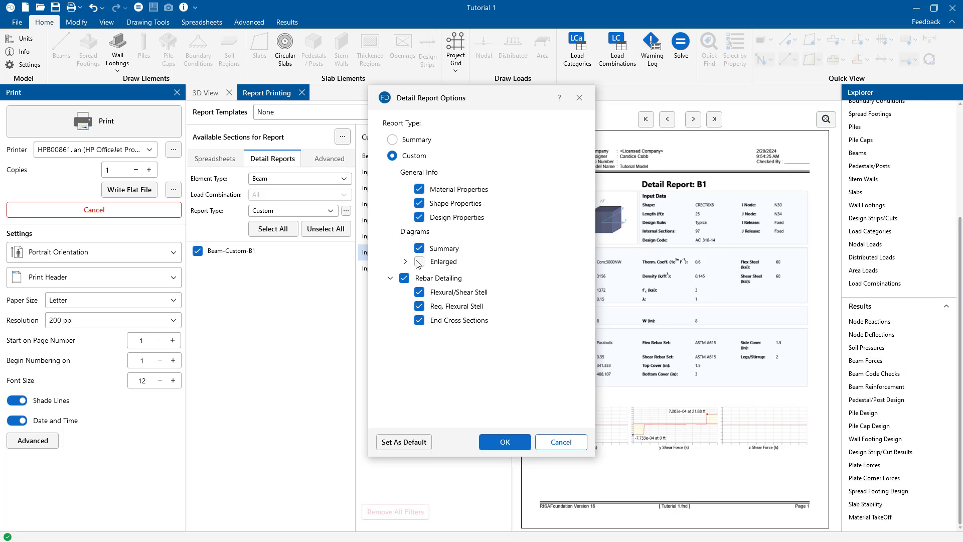
pyautogui.click(420, 261)
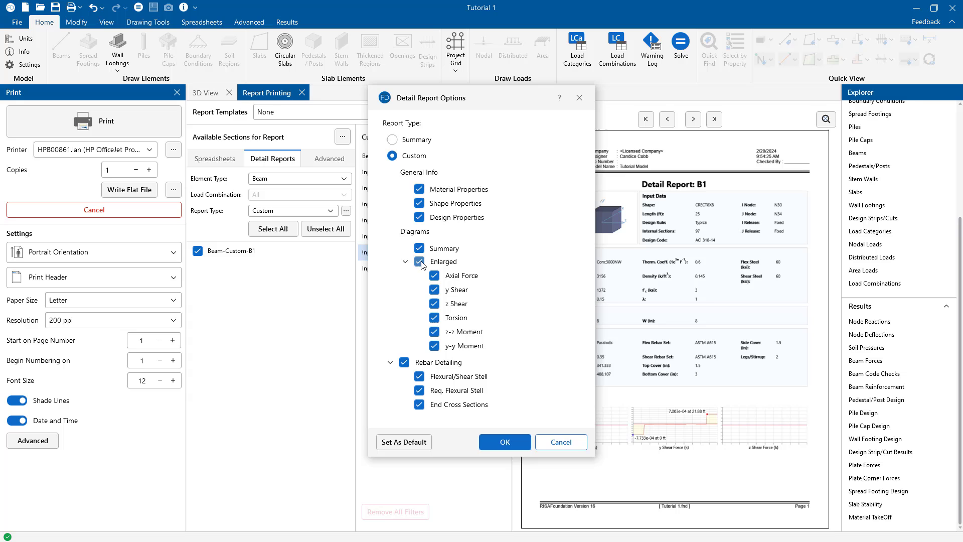
pyautogui.click(420, 248)
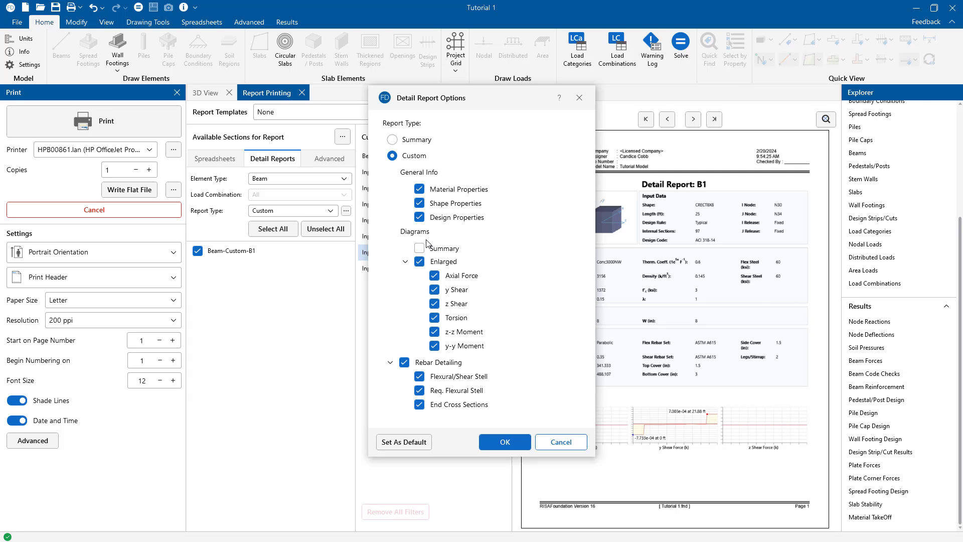
pyautogui.click(503, 442)
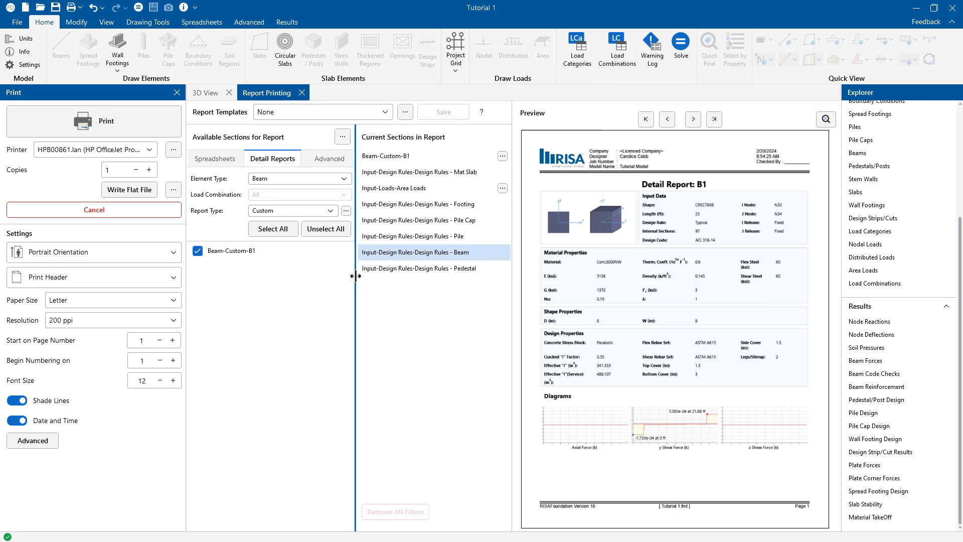
# - Include the two model snapshots in the report from the advanced items
pyautogui.click(329, 159)
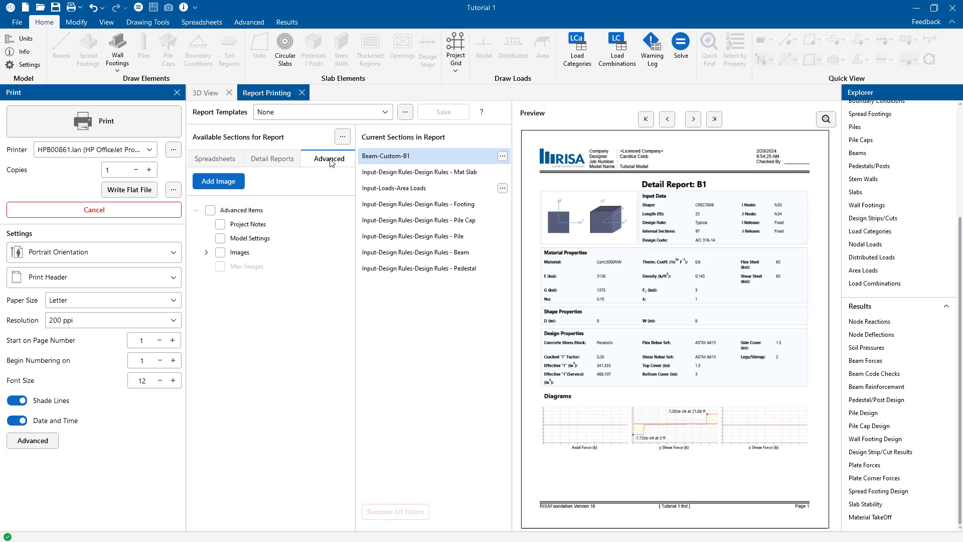
pyautogui.moveTo(206, 257)
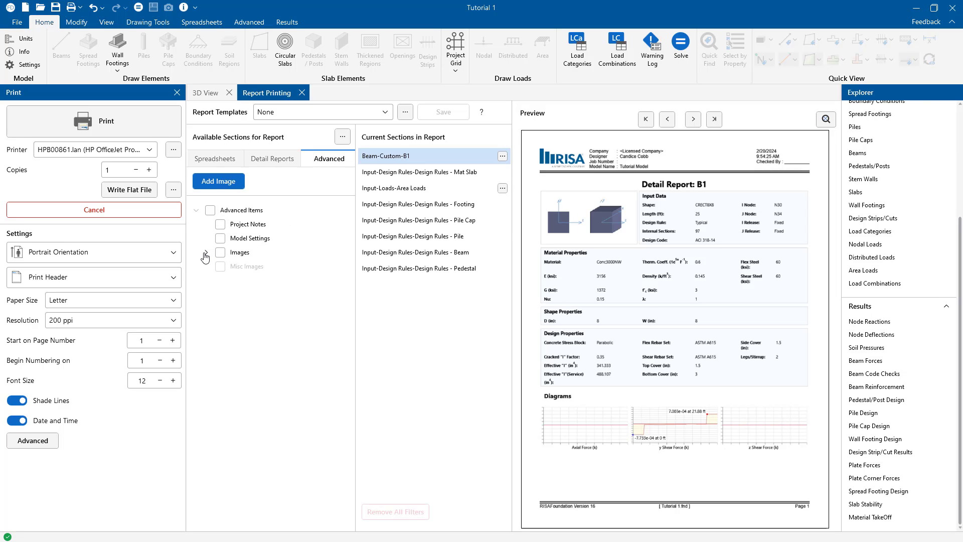
pyautogui.click(206, 256)
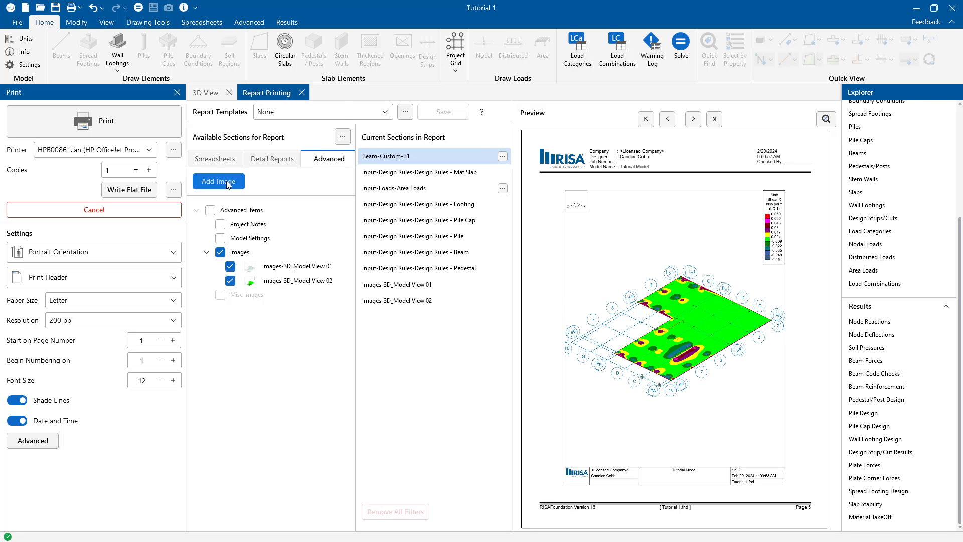
pyautogui.click(218, 180)
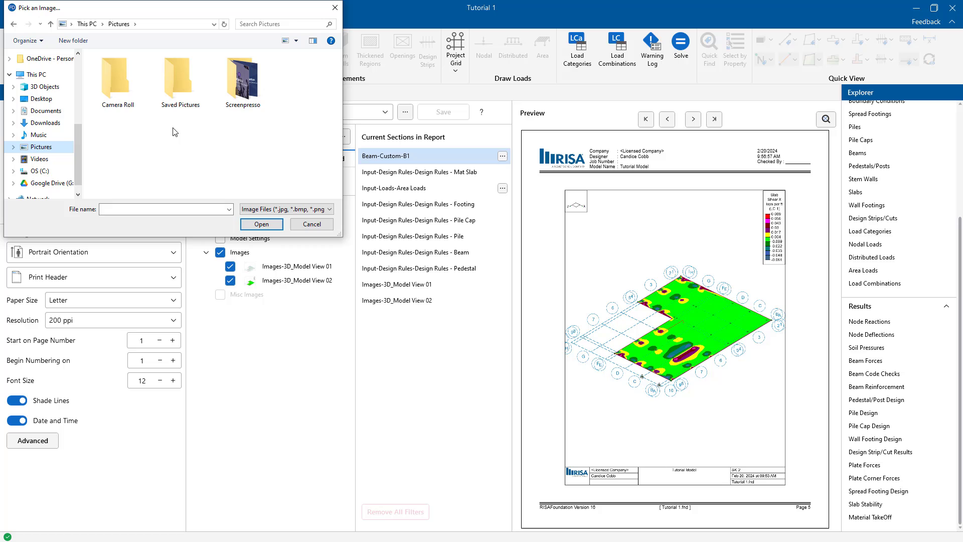
# - Add the Screenpresso image 2024-02-02_17h21_04.png to the report
pyautogui.doubleClick(242, 75)
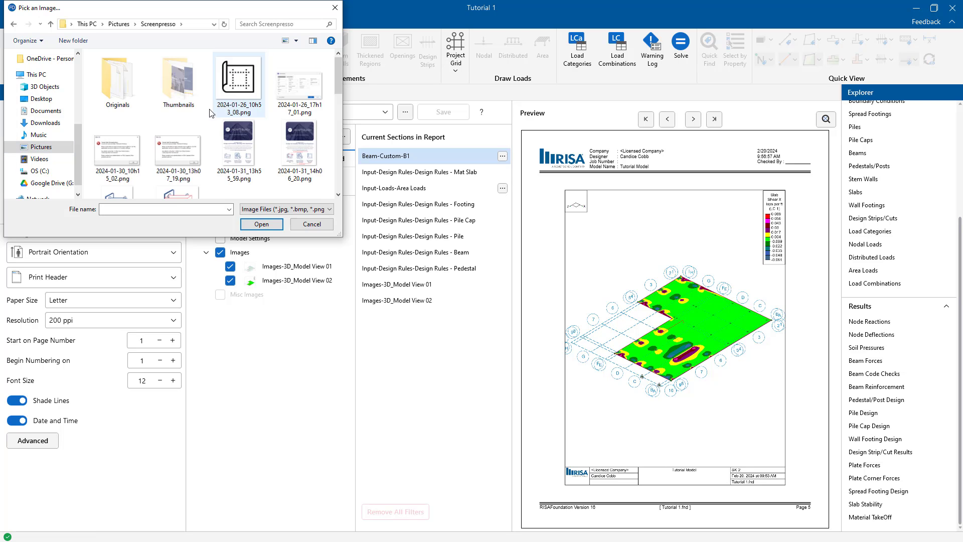
pyautogui.click(300, 157)
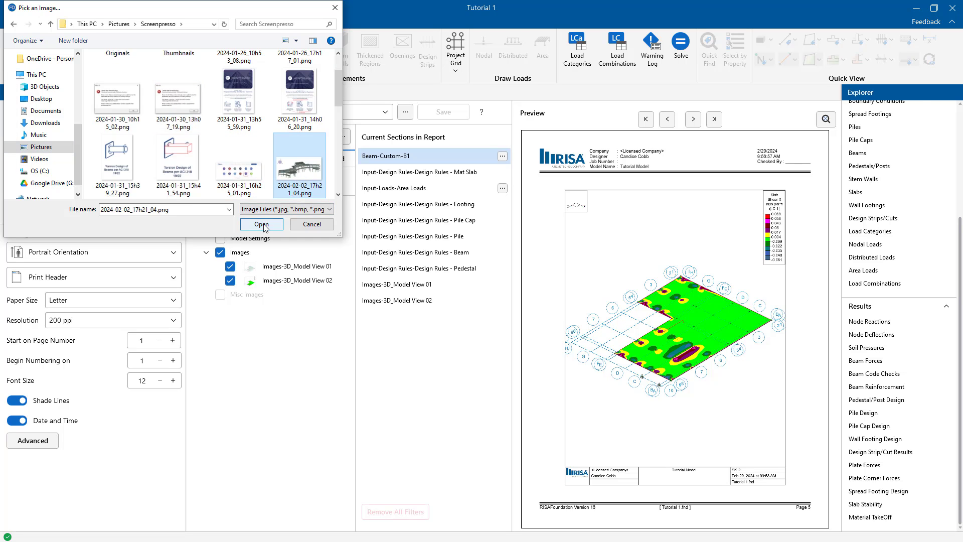
pyautogui.click(261, 224)
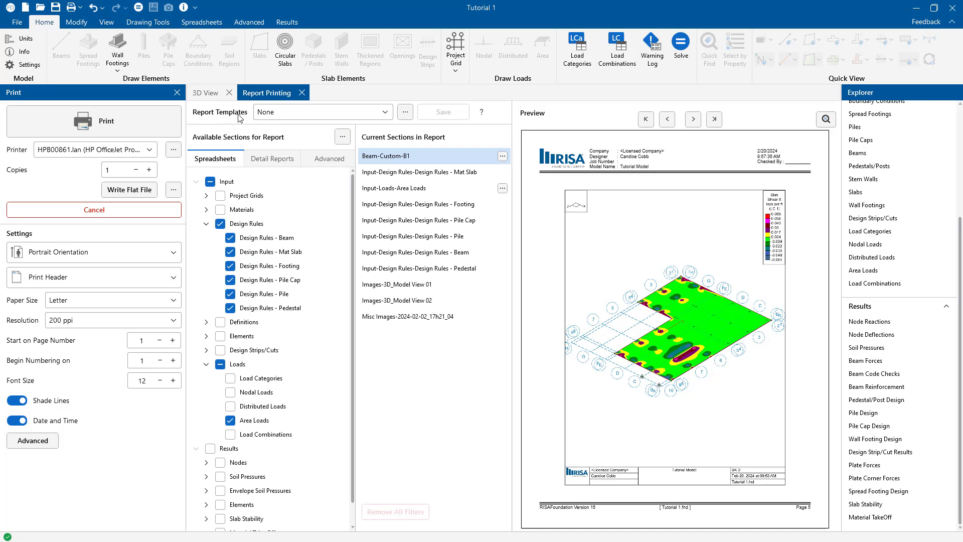
# - Create report template 'Template-RISA Samples' from the current sections and preview its first page
pyautogui.click(322, 111)
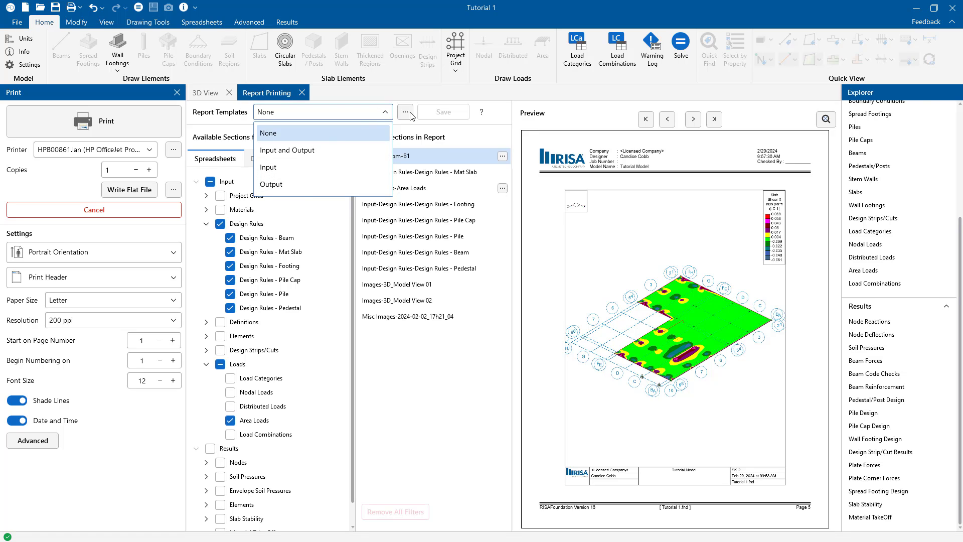
pyautogui.click(405, 111)
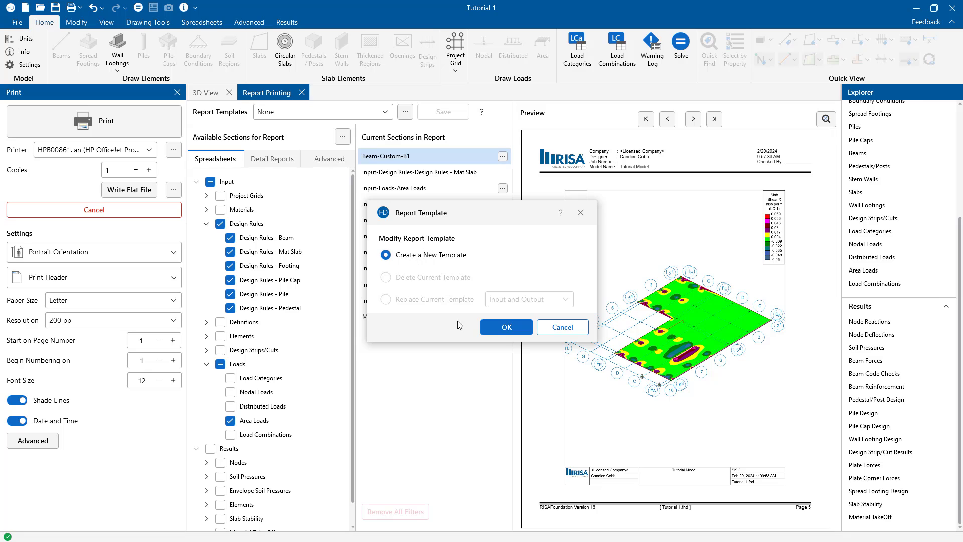
pyautogui.click(506, 326)
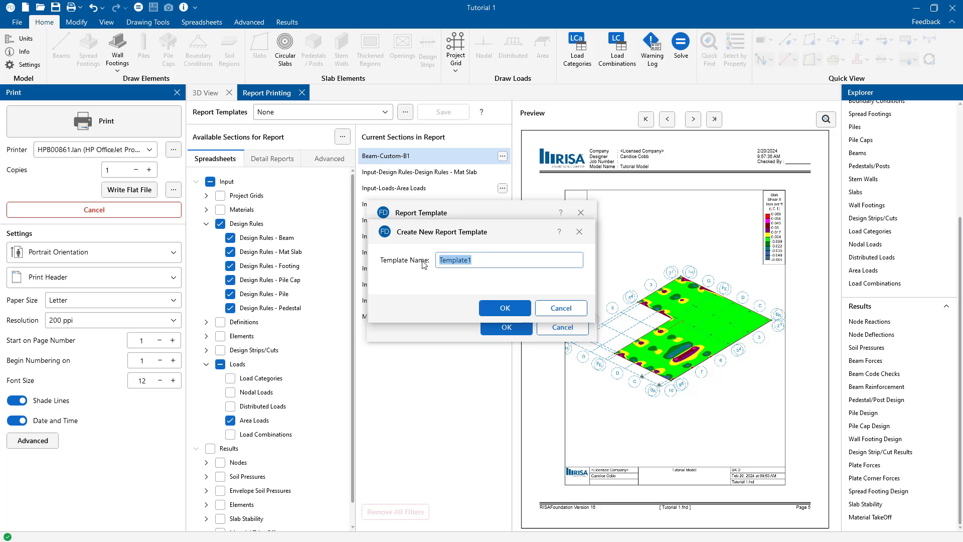
pyautogui.write('Template-')
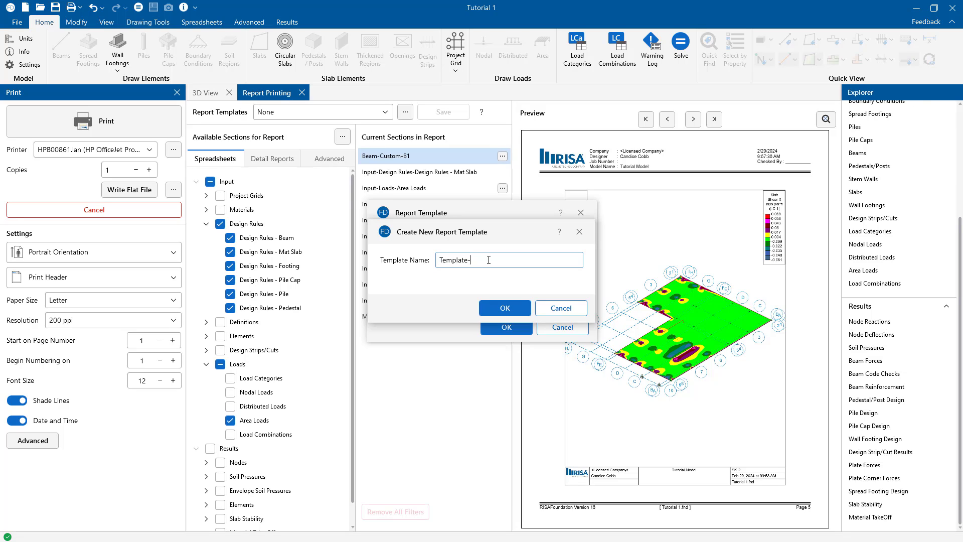
pyautogui.write('RISA SAmples')
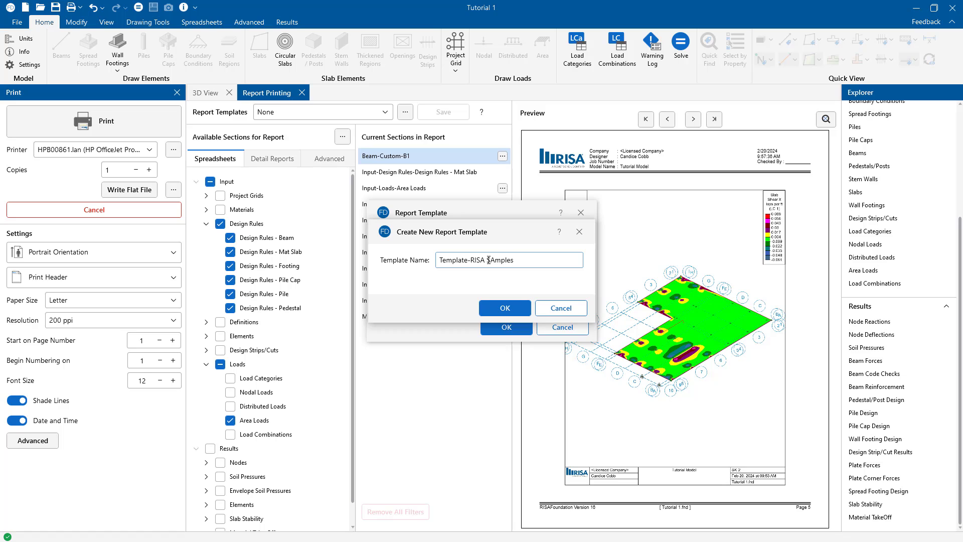
pyautogui.click(504, 308)
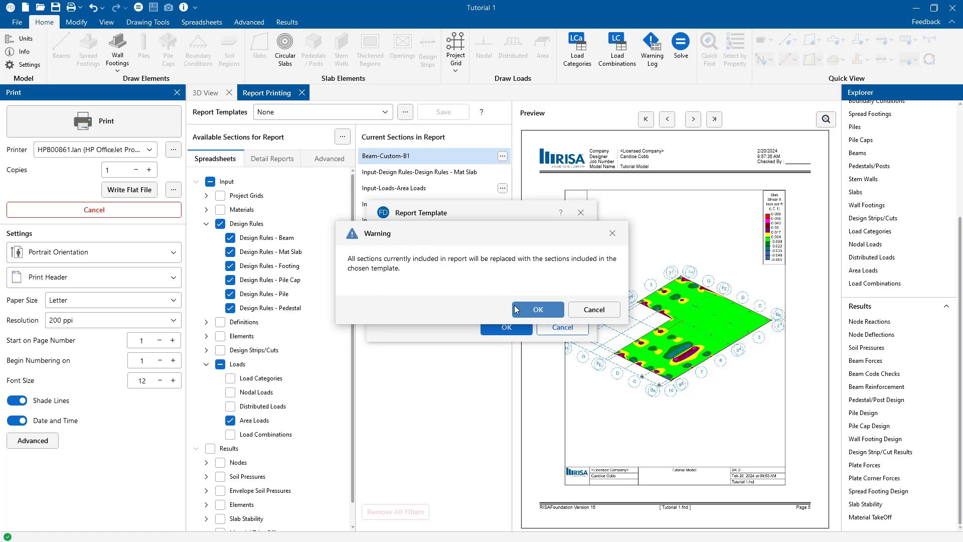
pyautogui.click(537, 309)
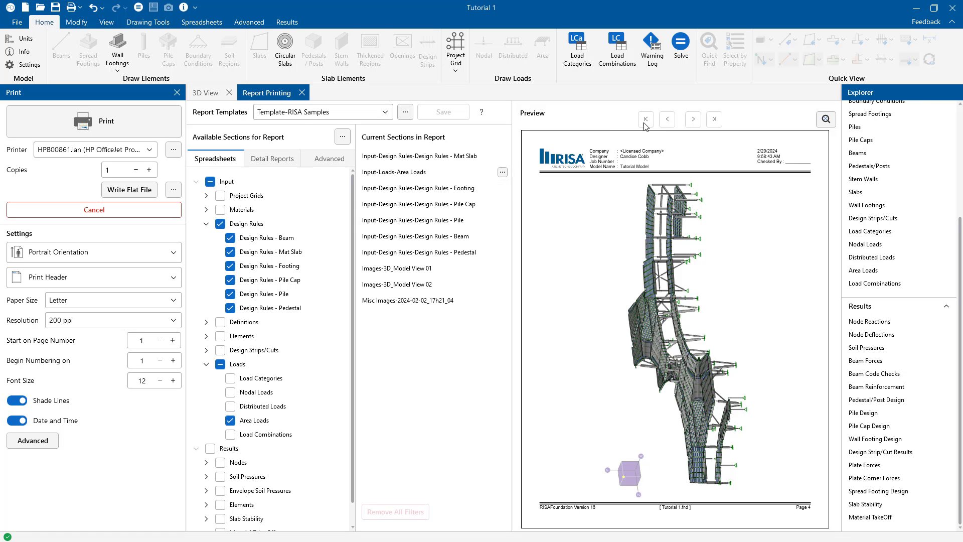
pyautogui.click(645, 120)
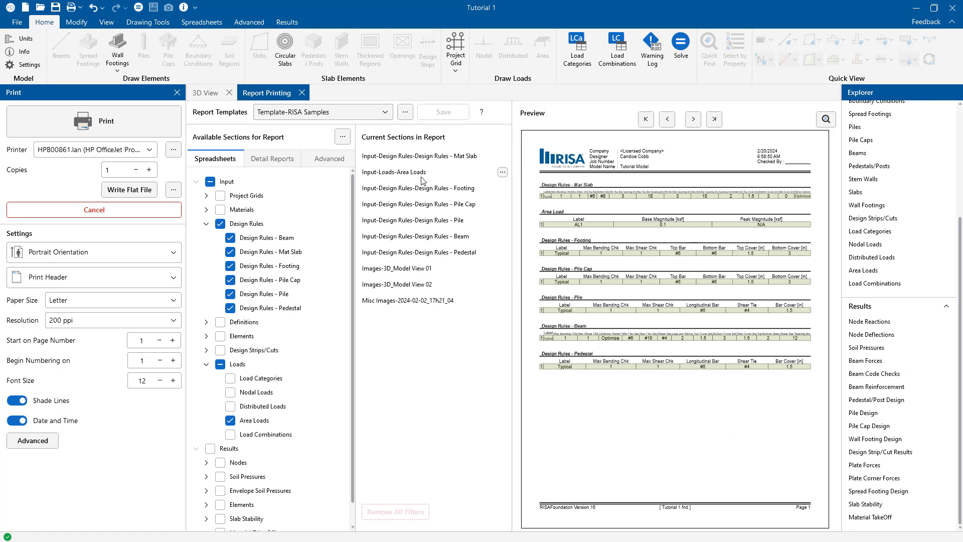
pyautogui.moveTo(511, 318)
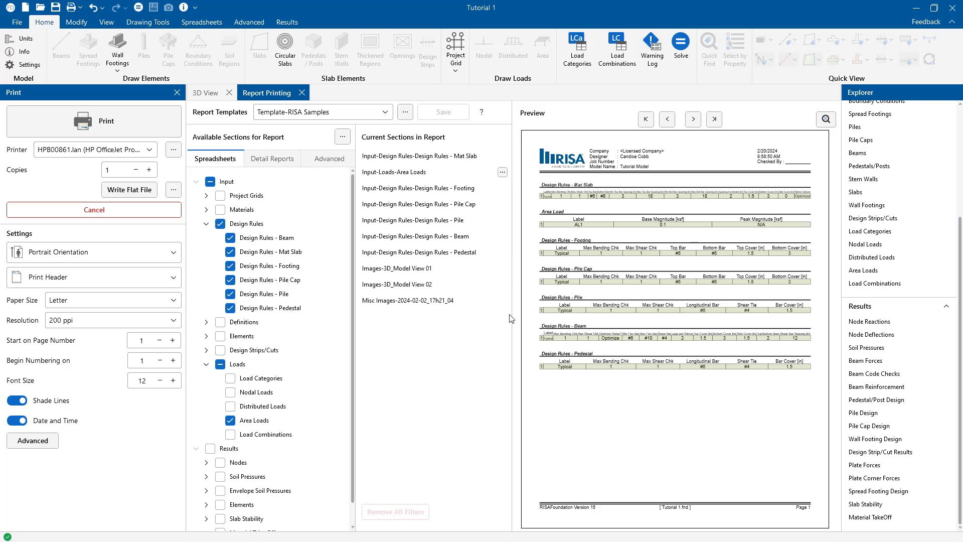
pyautogui.moveTo(61, 455)
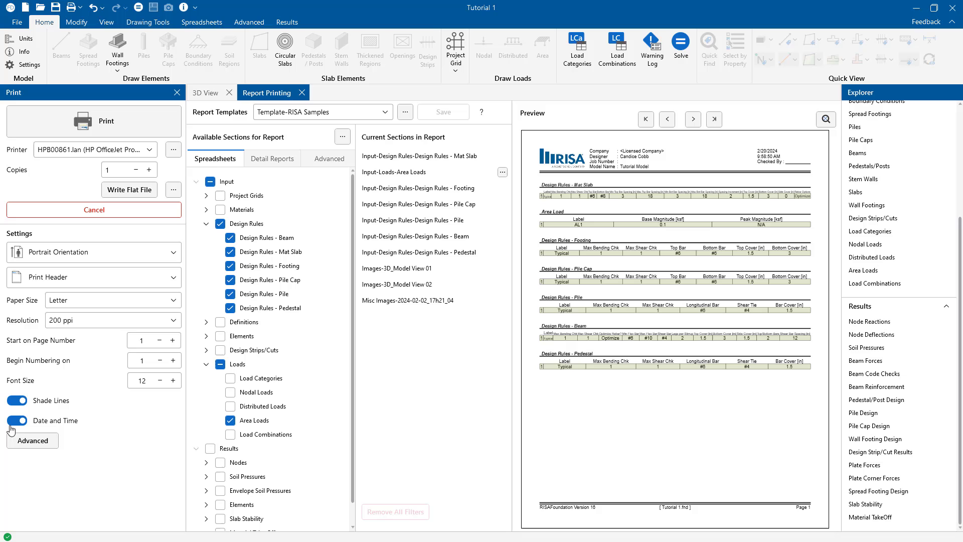
pyautogui.click(32, 441)
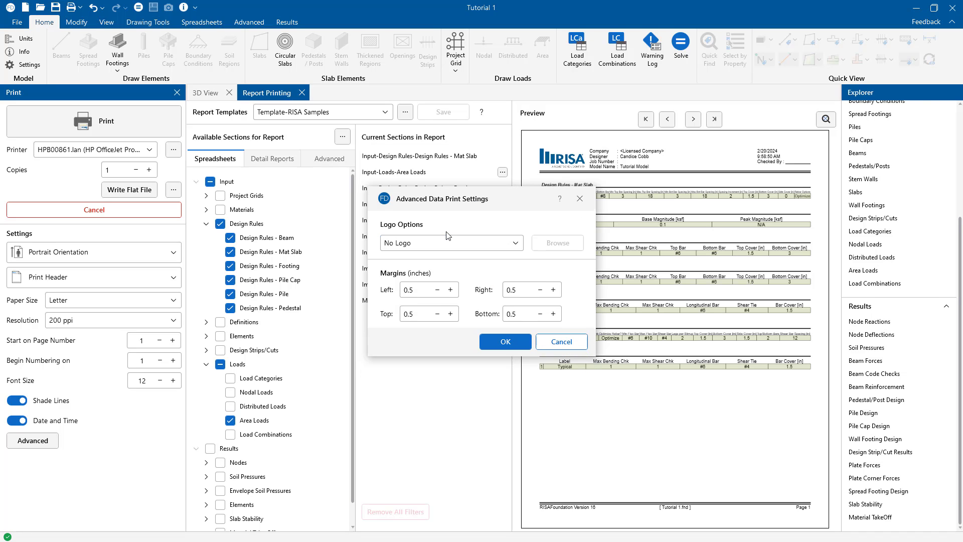
pyautogui.click(452, 243)
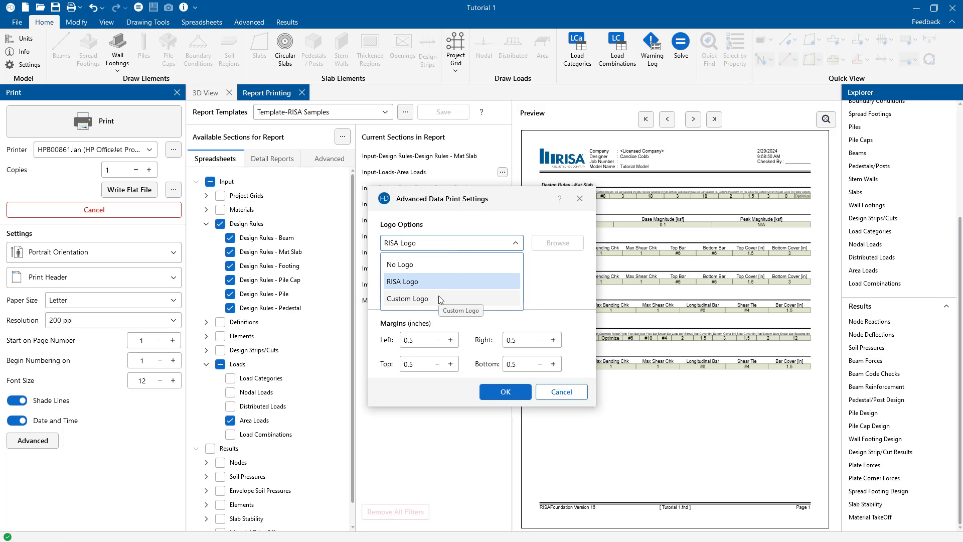
pyautogui.click(406, 299)
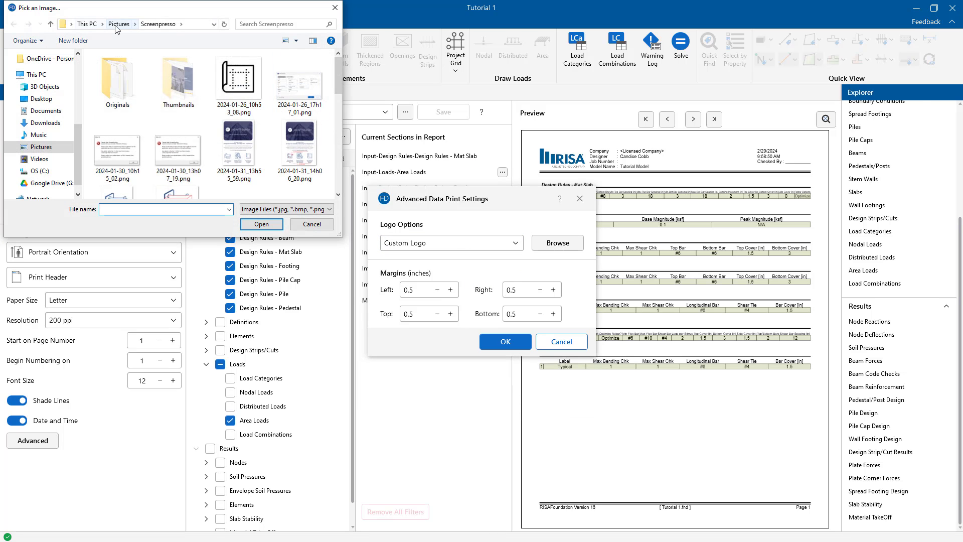
pyautogui.click(312, 223)
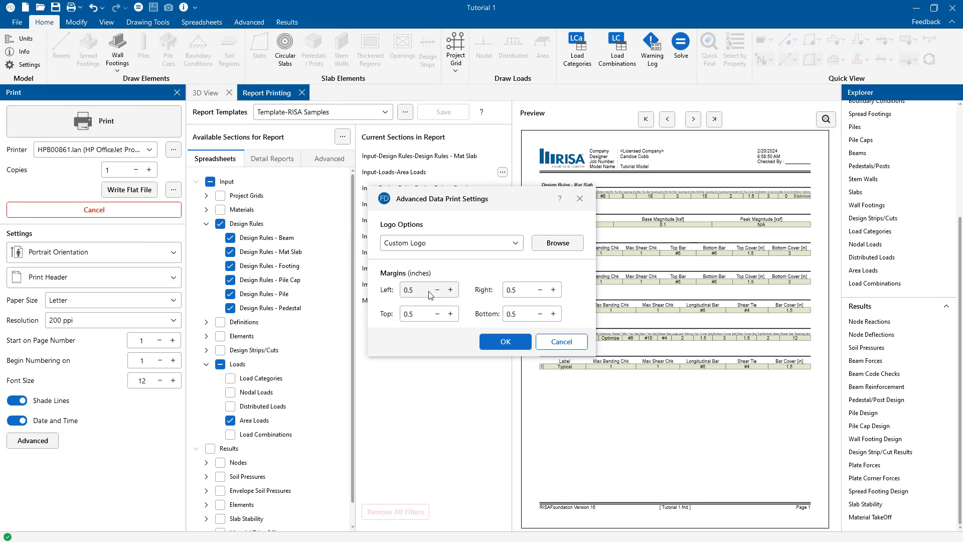
pyautogui.click(418, 289)
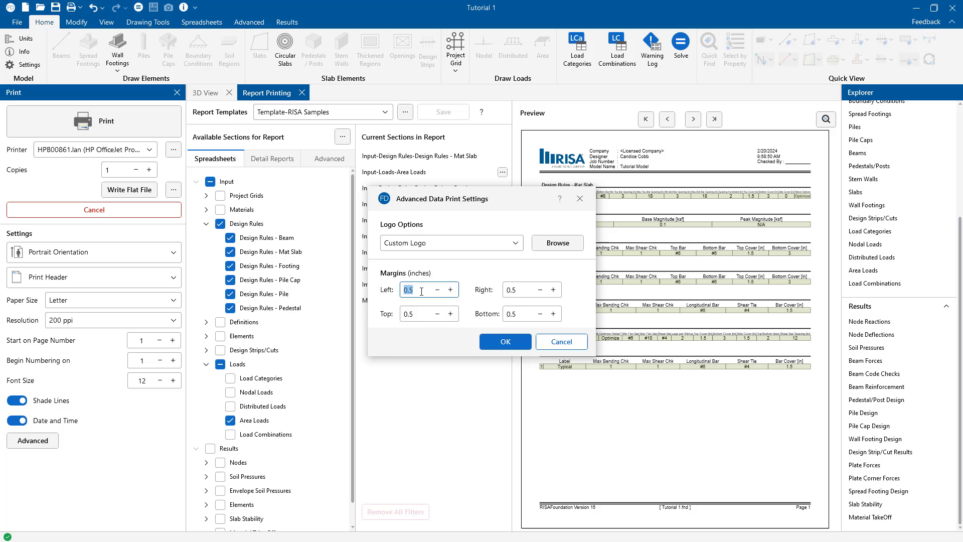
pyautogui.moveTo(576, 345)
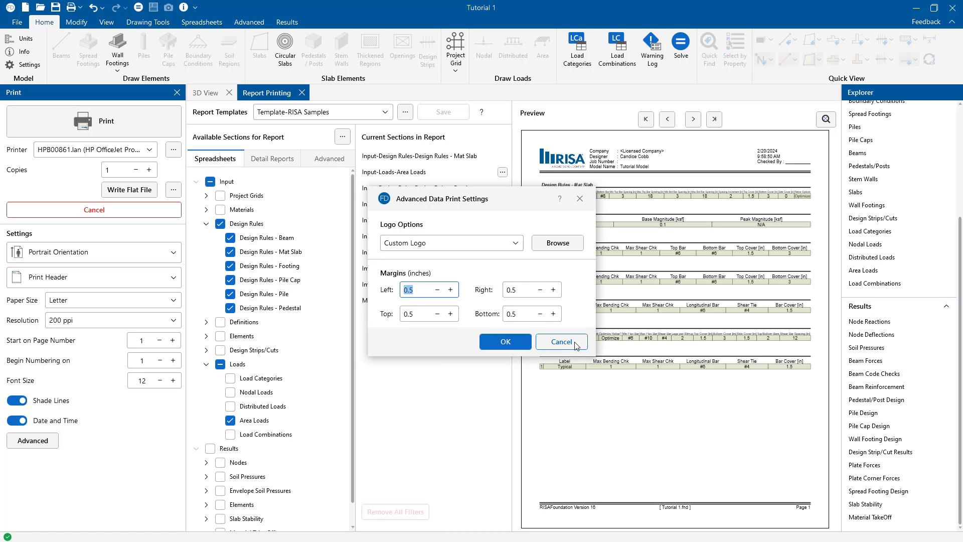
pyautogui.click(560, 341)
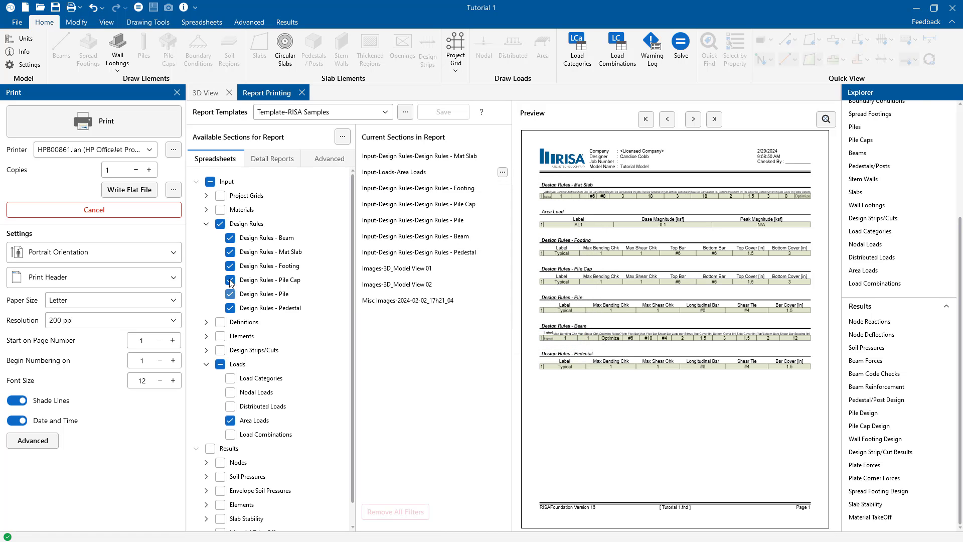
# - Choose Bluebeam PDF as the printer and send the report to print
pyautogui.click(150, 149)
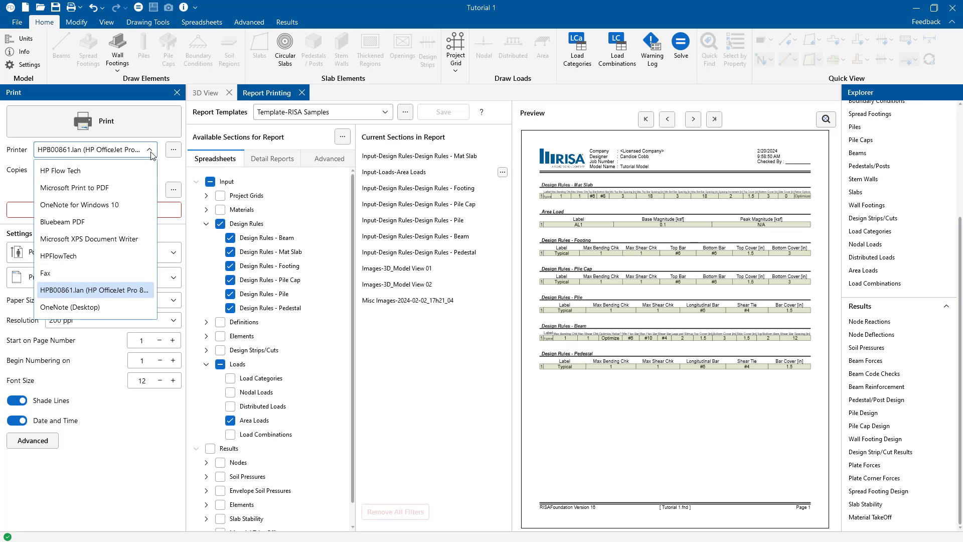
pyautogui.moveTo(64, 222)
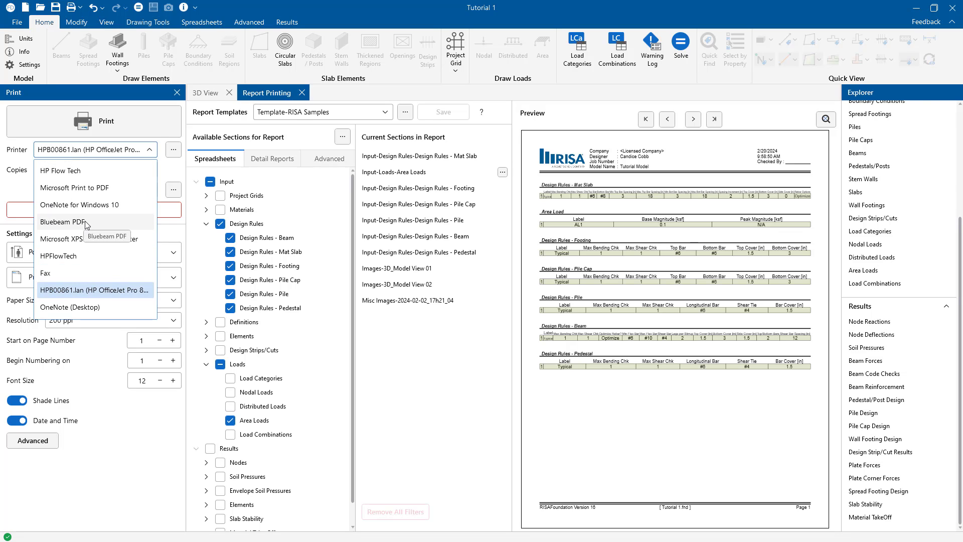
pyautogui.click(63, 222)
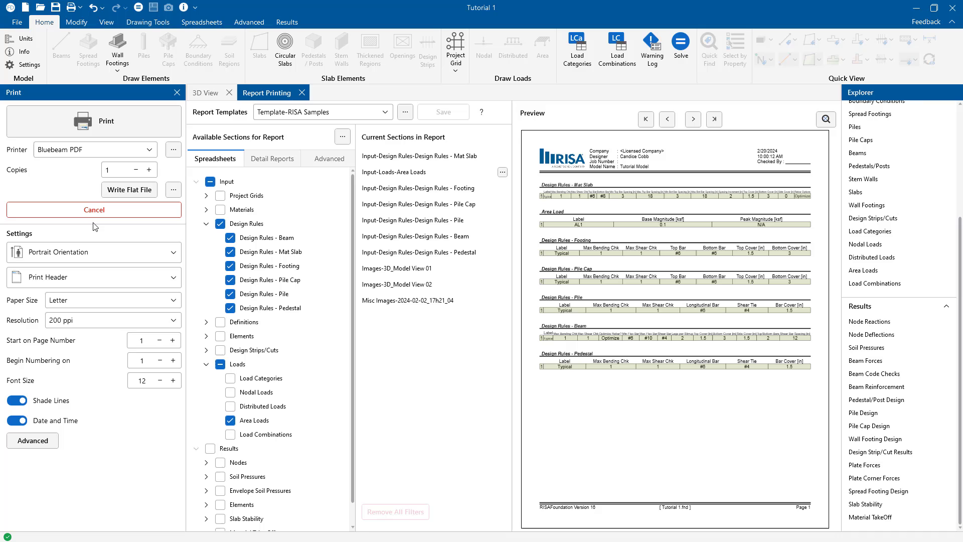
pyautogui.moveTo(118, 143)
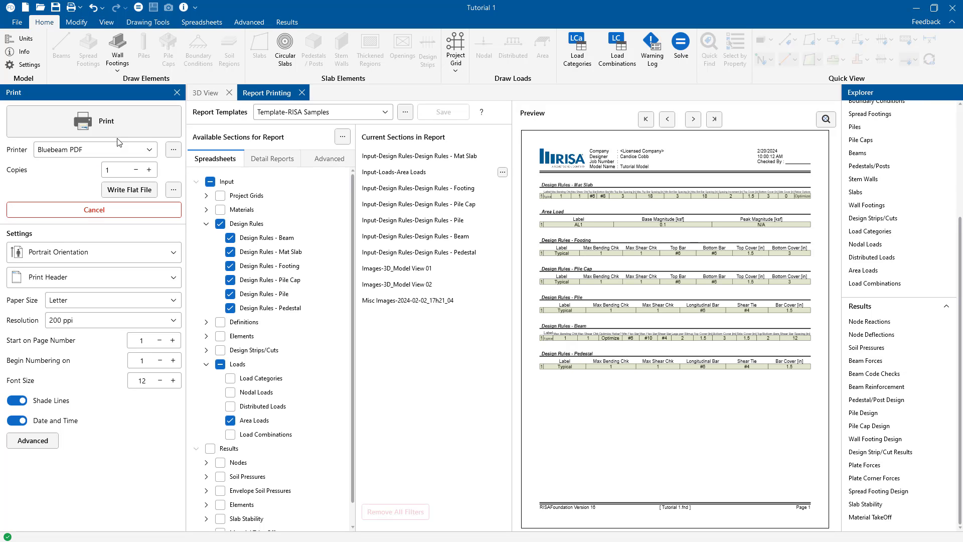
pyautogui.click(94, 121)
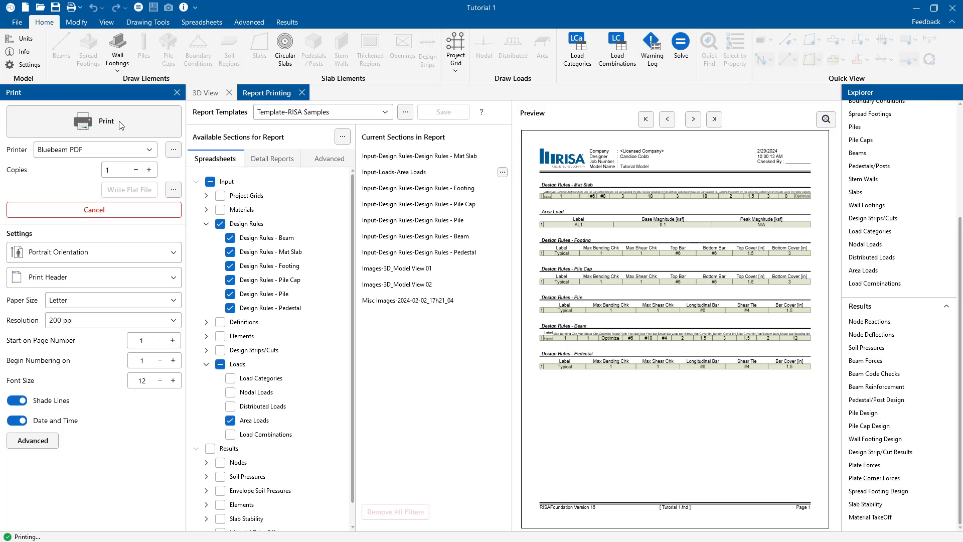
pyautogui.click(94, 121)
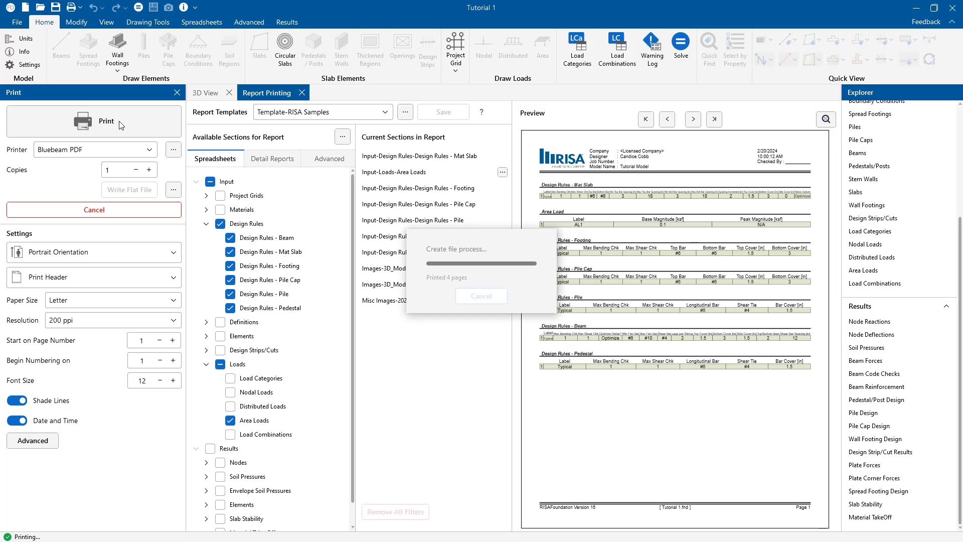